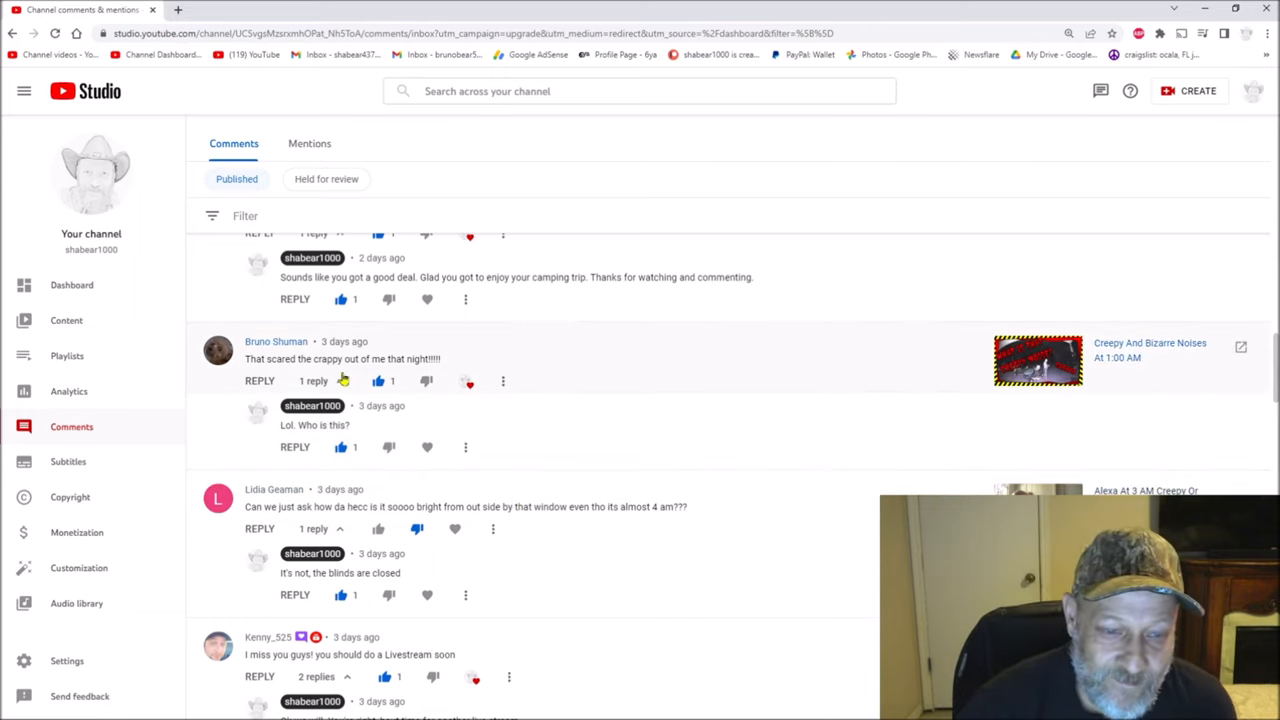
{"action": "mouse_move", "coordinate": [556, 436]}
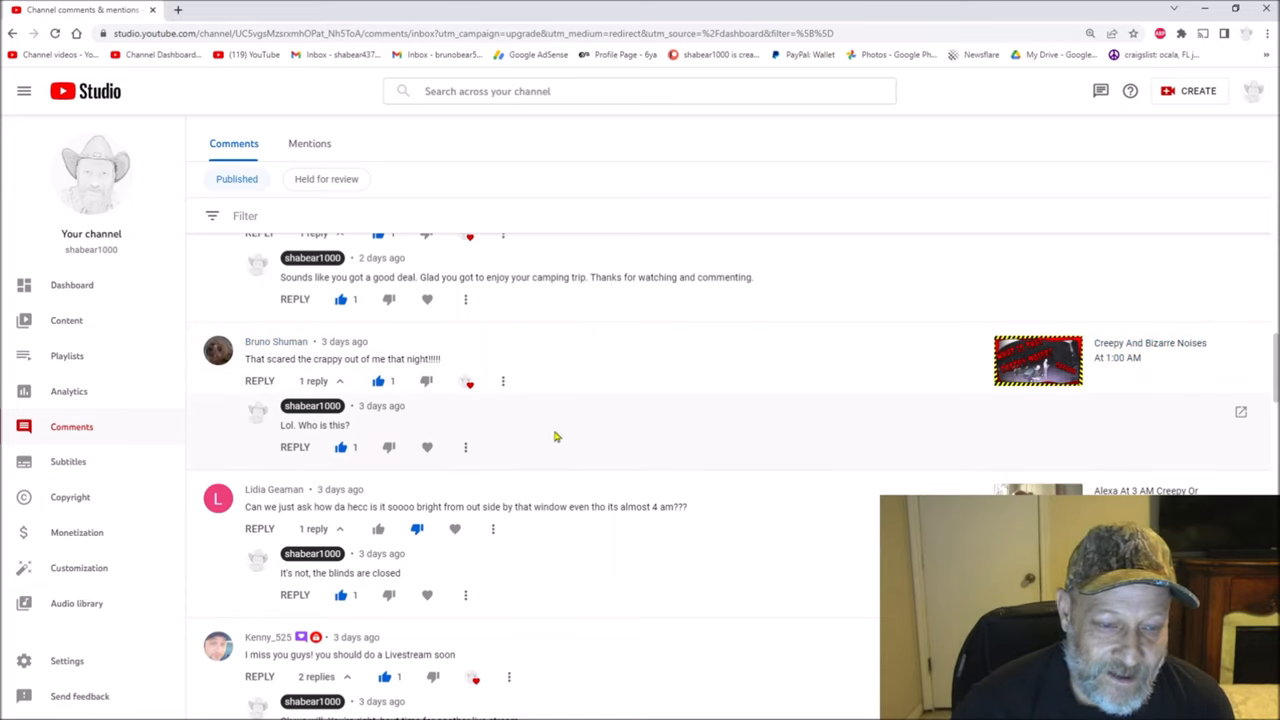
{"action": "mouse_move", "coordinate": [568, 442]}
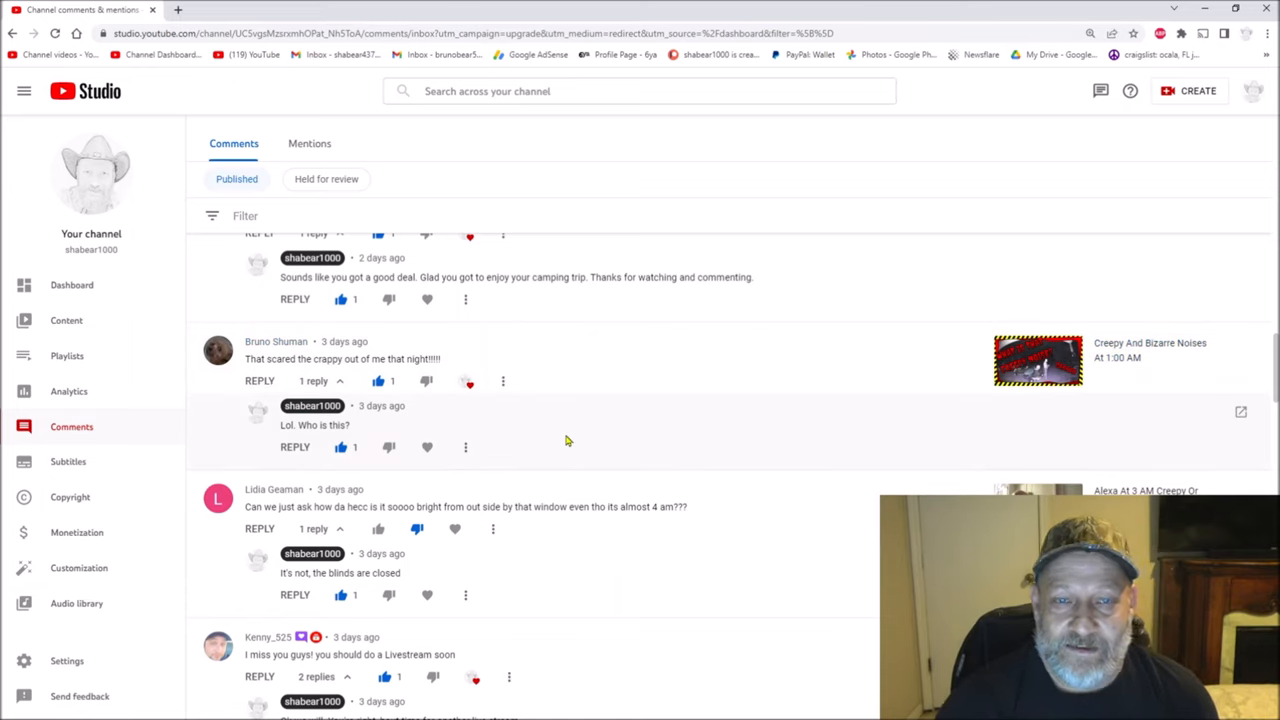
{"action": "mouse_move", "coordinate": [562, 440]}
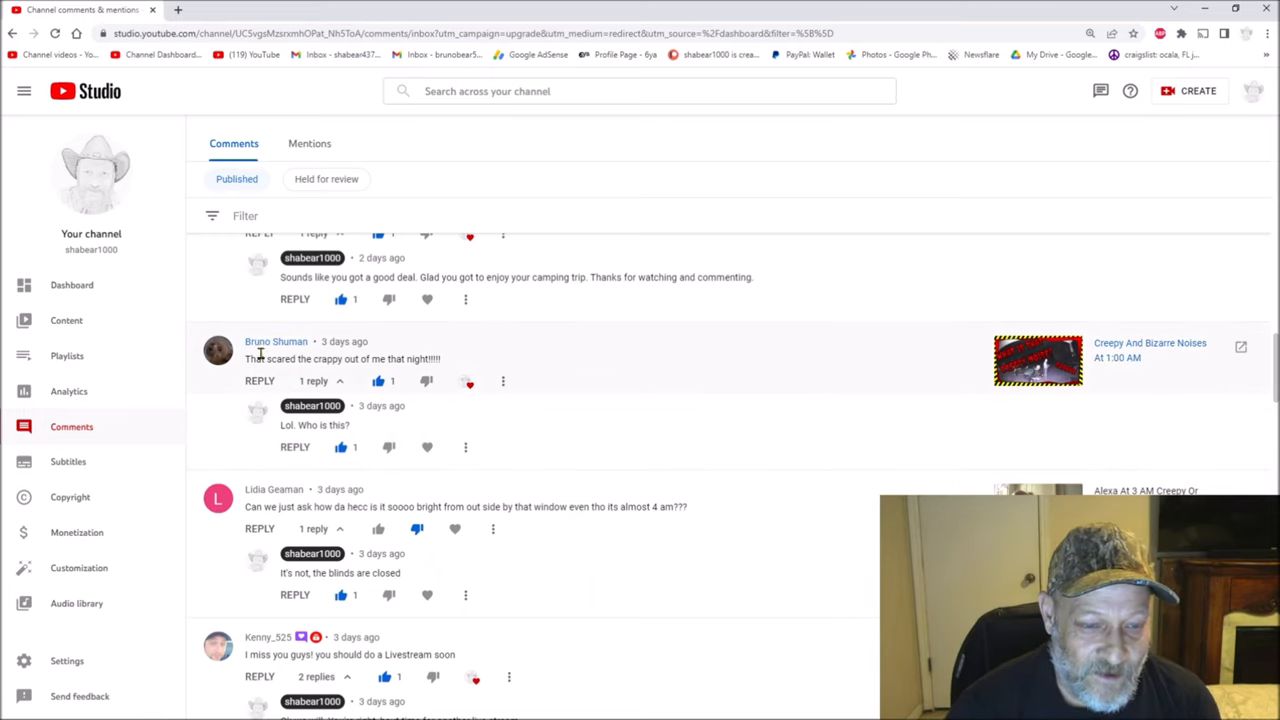
{"action": "mouse_move", "coordinate": [266, 350]}
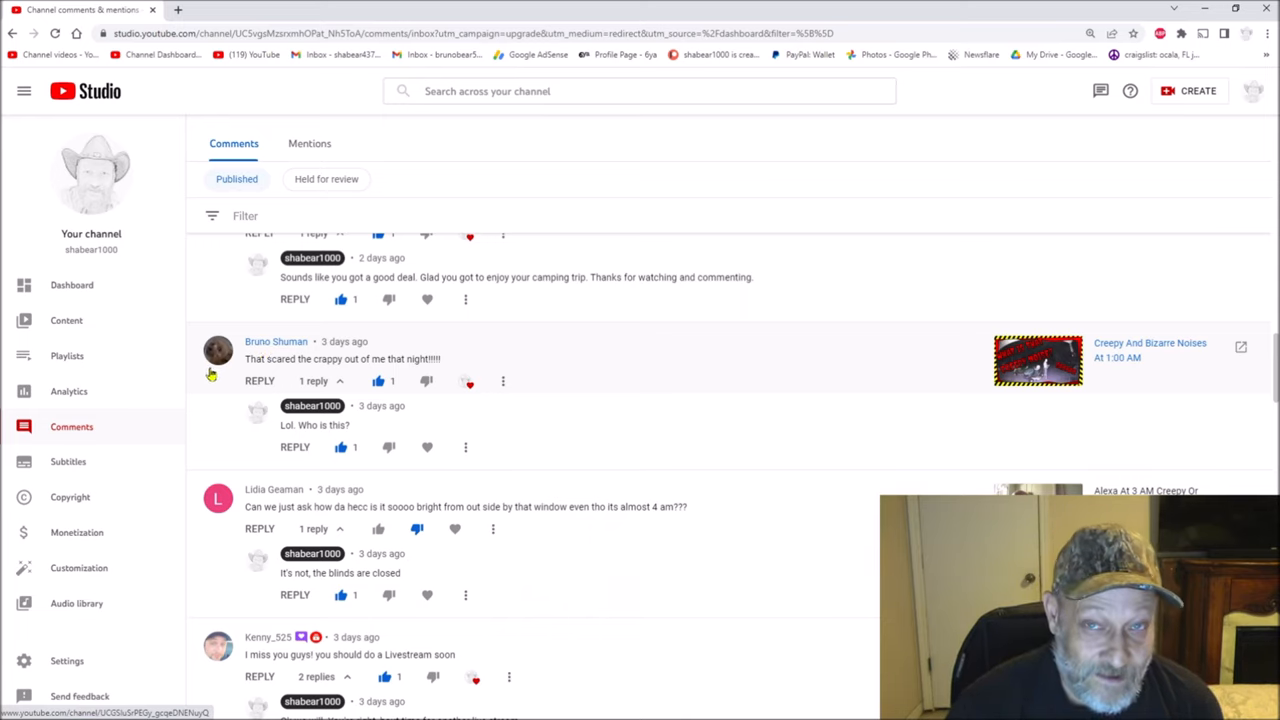
{"action": "mouse_move", "coordinate": [256, 356]}
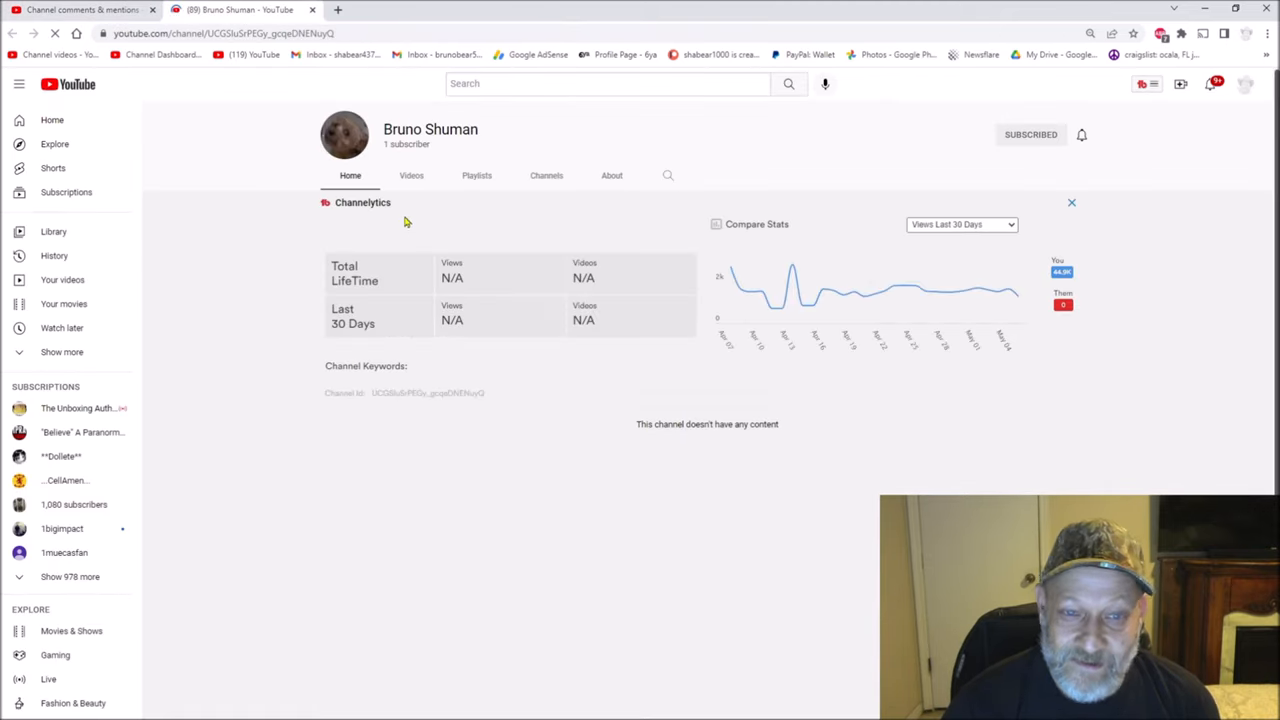
{"action": "mouse_move", "coordinate": [460, 154]}
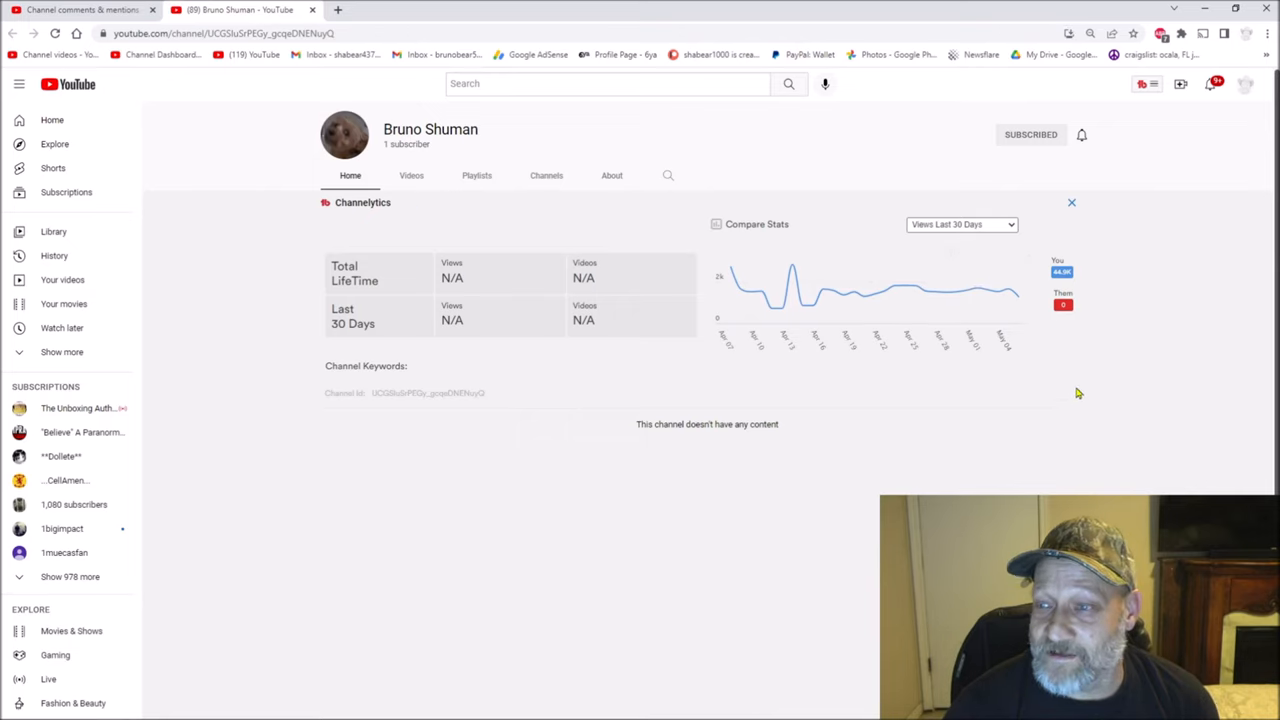
{"action": "mouse_move", "coordinate": [770, 552]}
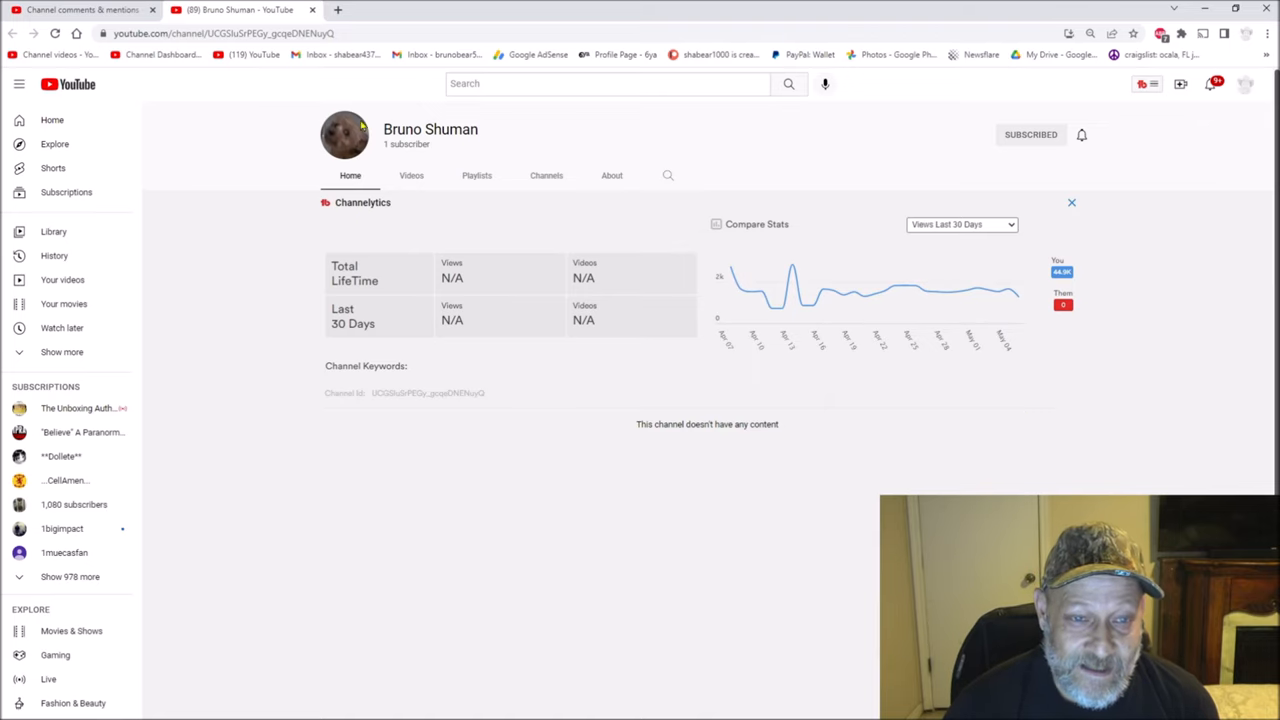
{"action": "mouse_move", "coordinate": [322, 164]}
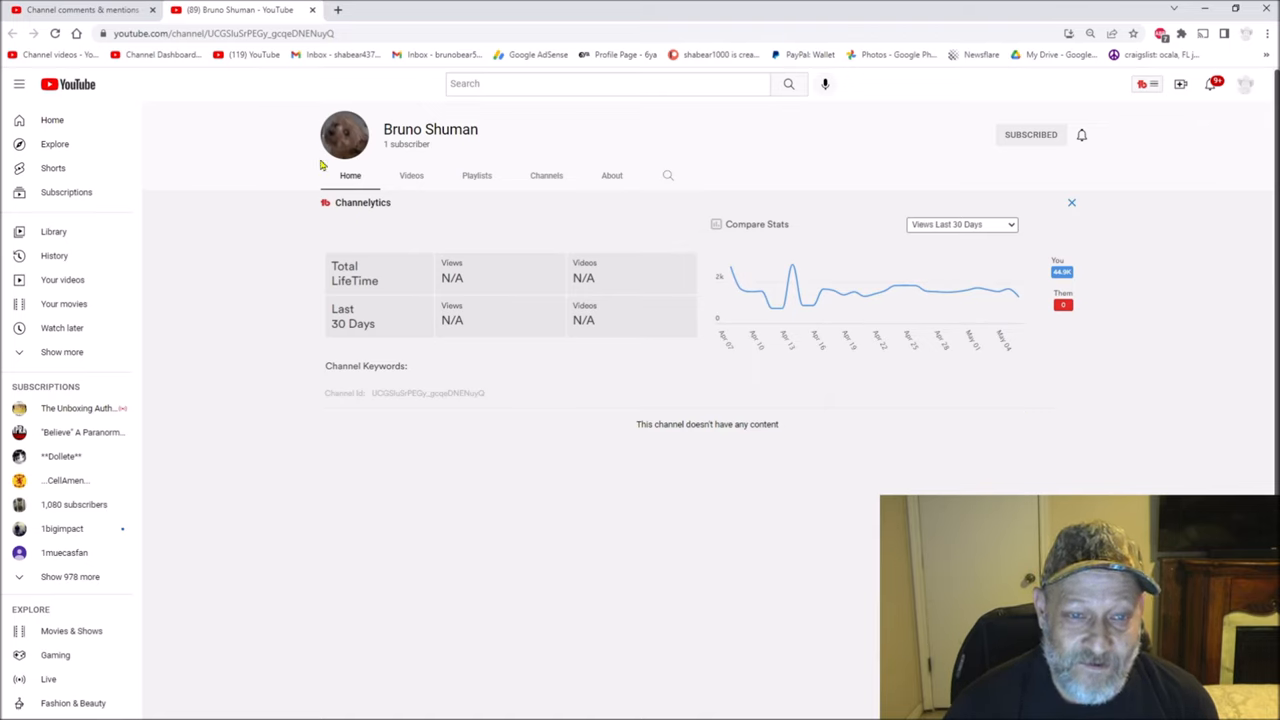
{"action": "mouse_move", "coordinate": [312, 376]}
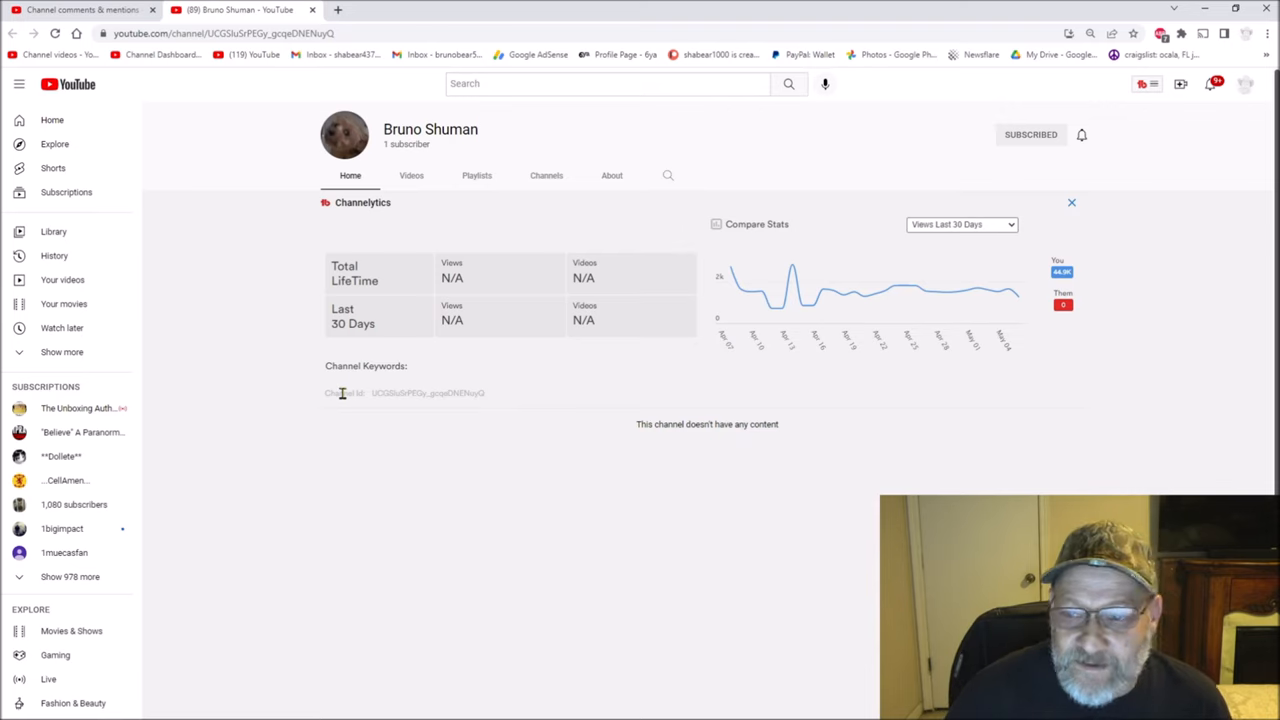
{"action": "mouse_move", "coordinate": [560, 204]}
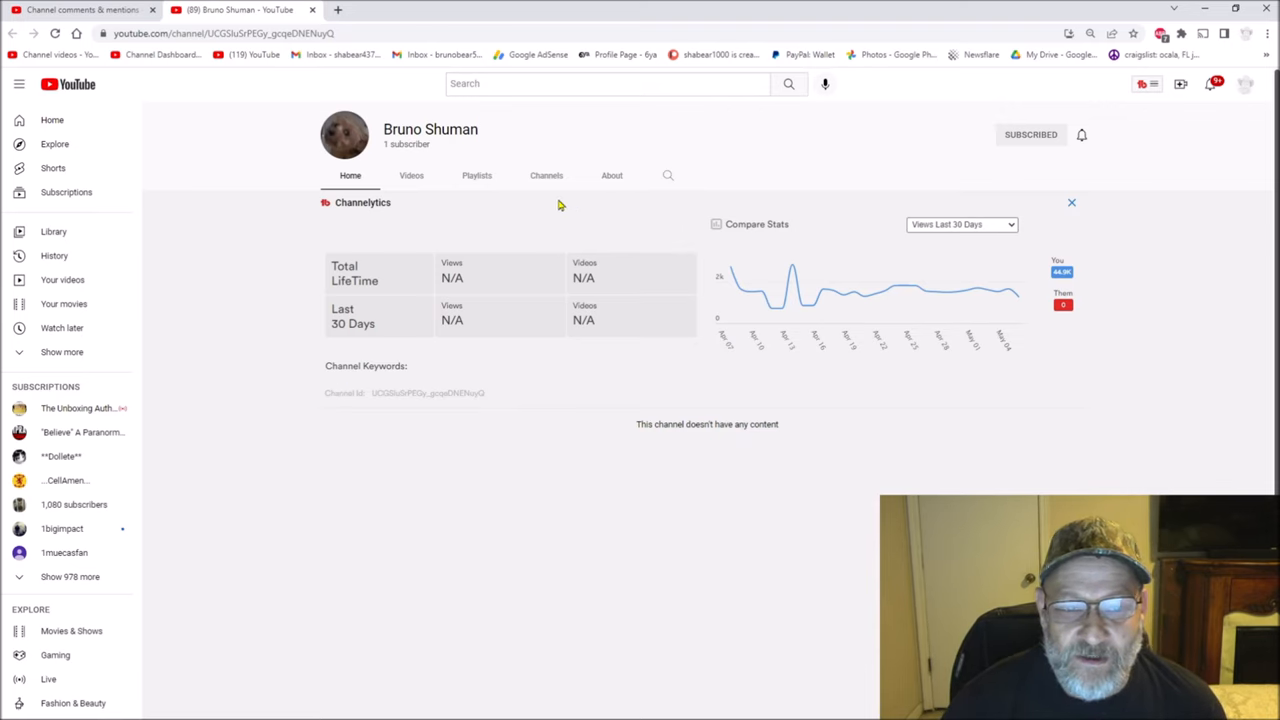
{"action": "mouse_move", "coordinate": [608, 184]}
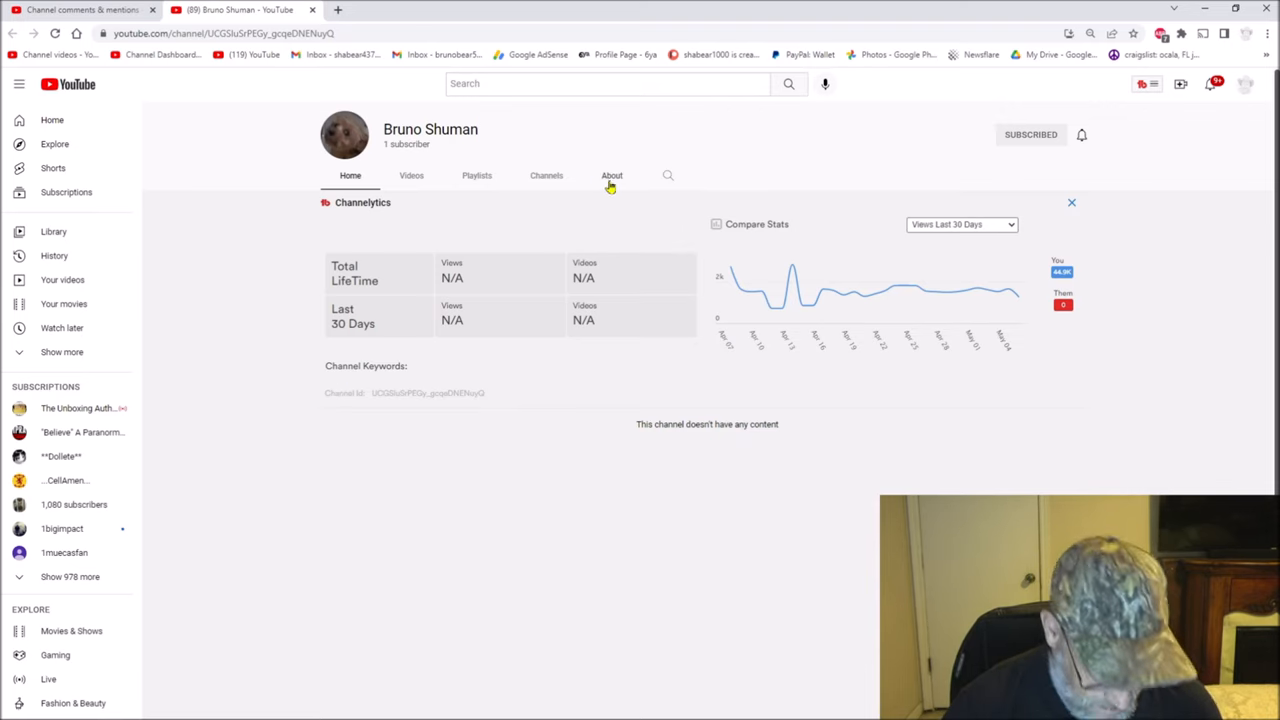
Step: View the commenter channel's About info after finding its Home empty
{"action": "left_click", "coordinate": [612, 176]}
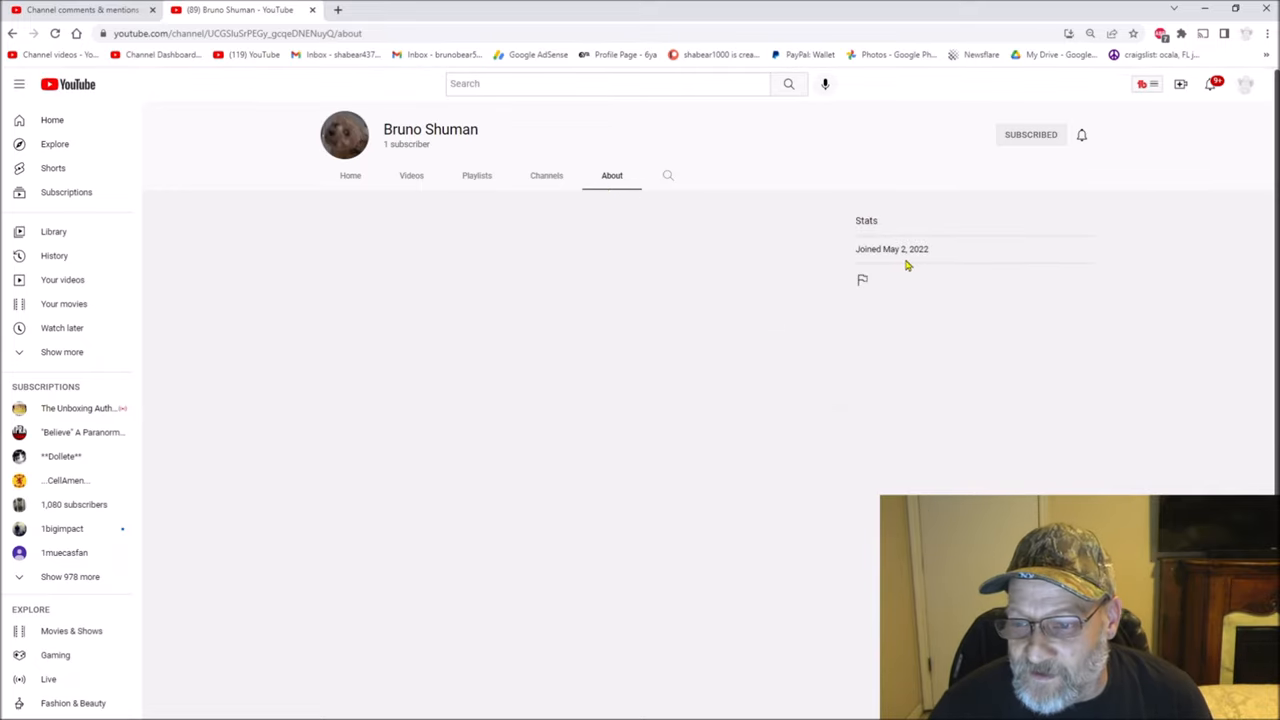
{"action": "mouse_move", "coordinate": [544, 210]}
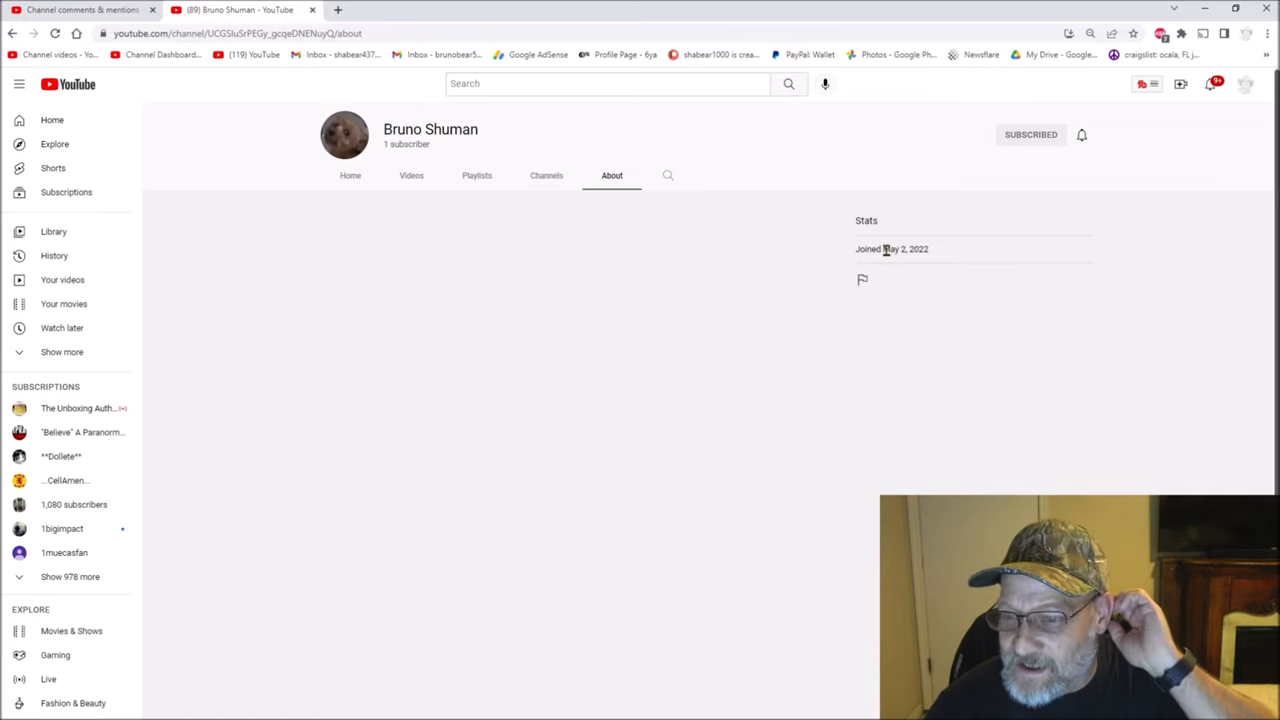
{"action": "mouse_move", "coordinate": [908, 268]}
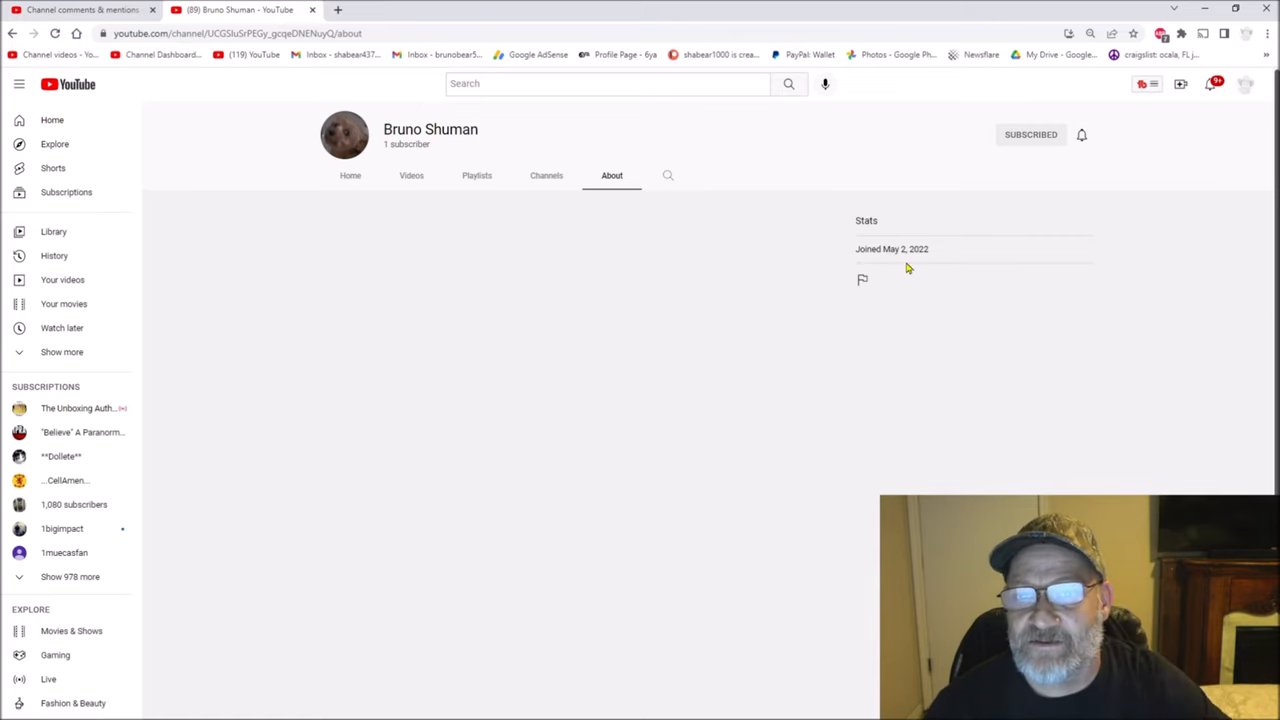
{"action": "mouse_move", "coordinate": [616, 292]}
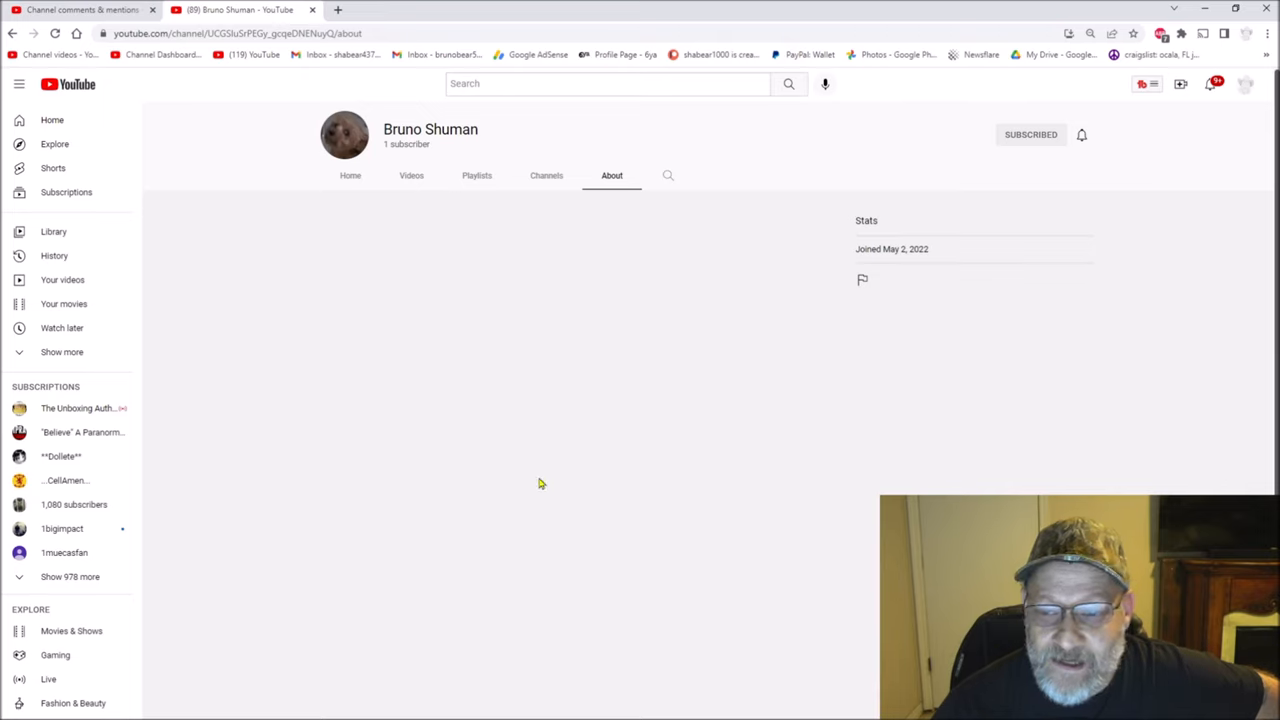
{"action": "mouse_move", "coordinate": [562, 400]}
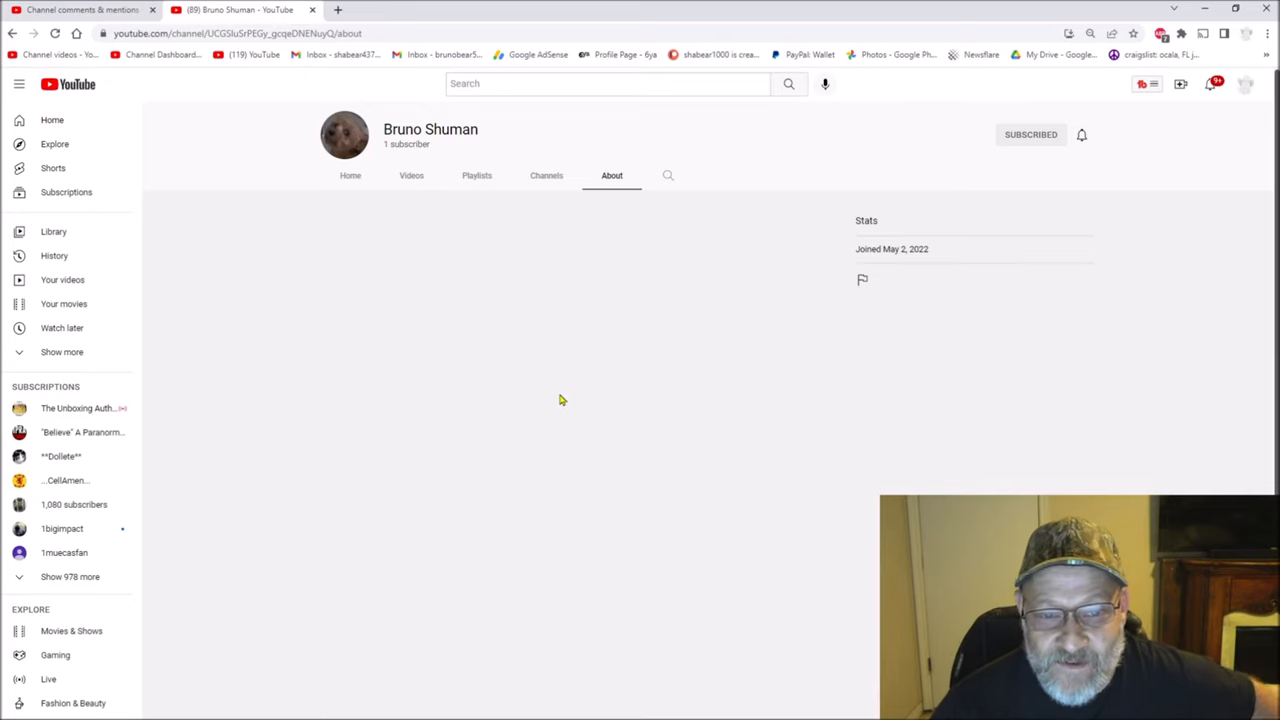
{"action": "mouse_move", "coordinate": [532, 376]}
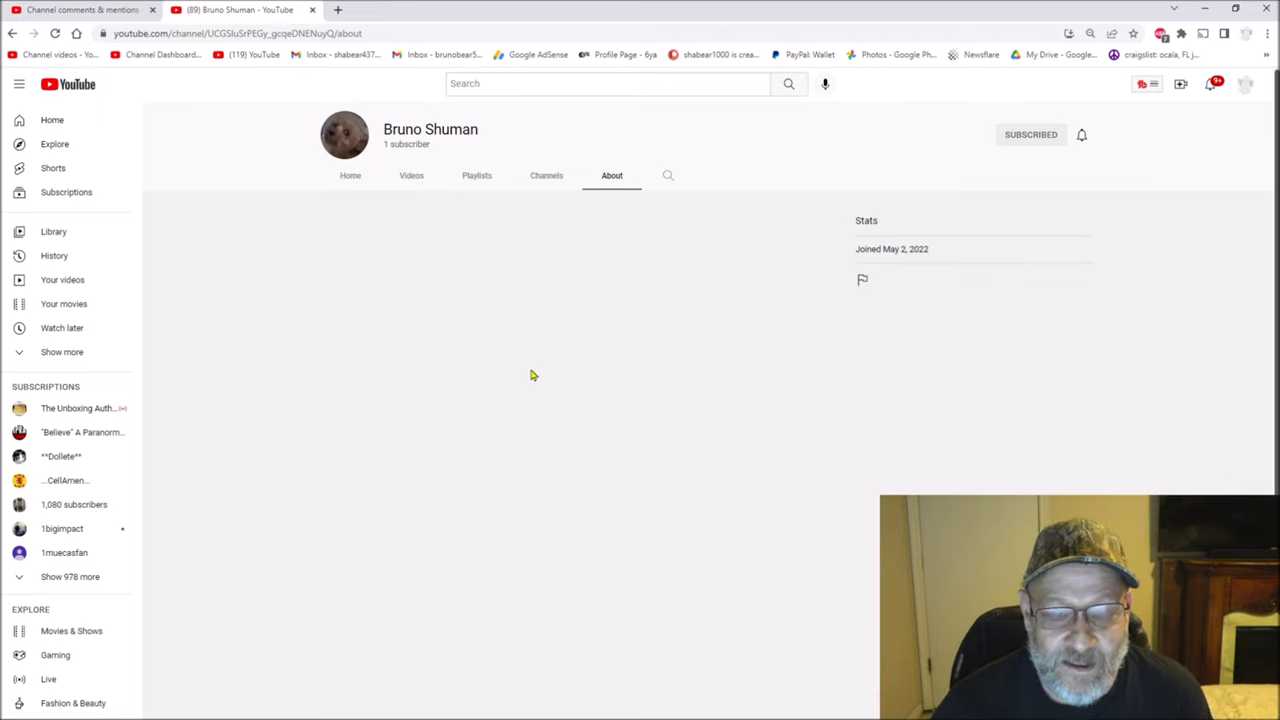
Step: Check the channel's featured Channels and Playlists (both empty), then return to its Home overview
{"action": "left_click", "coordinate": [546, 176]}
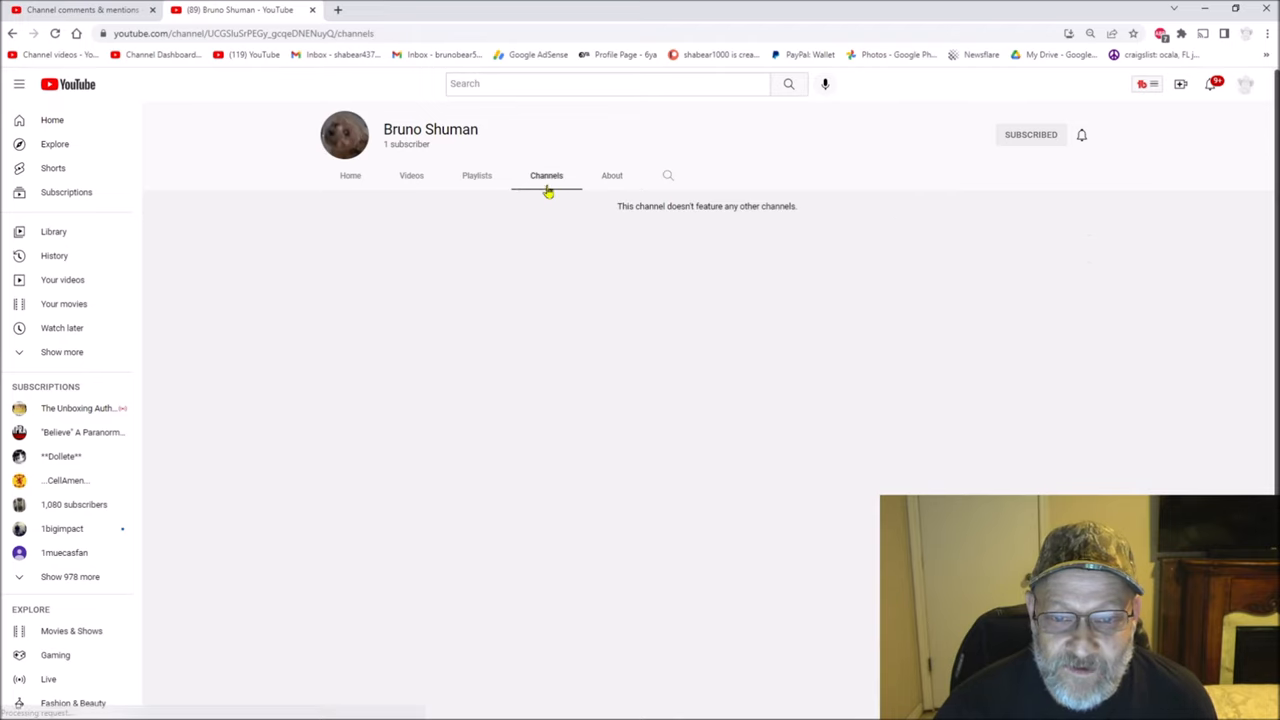
{"action": "left_click", "coordinate": [476, 176]}
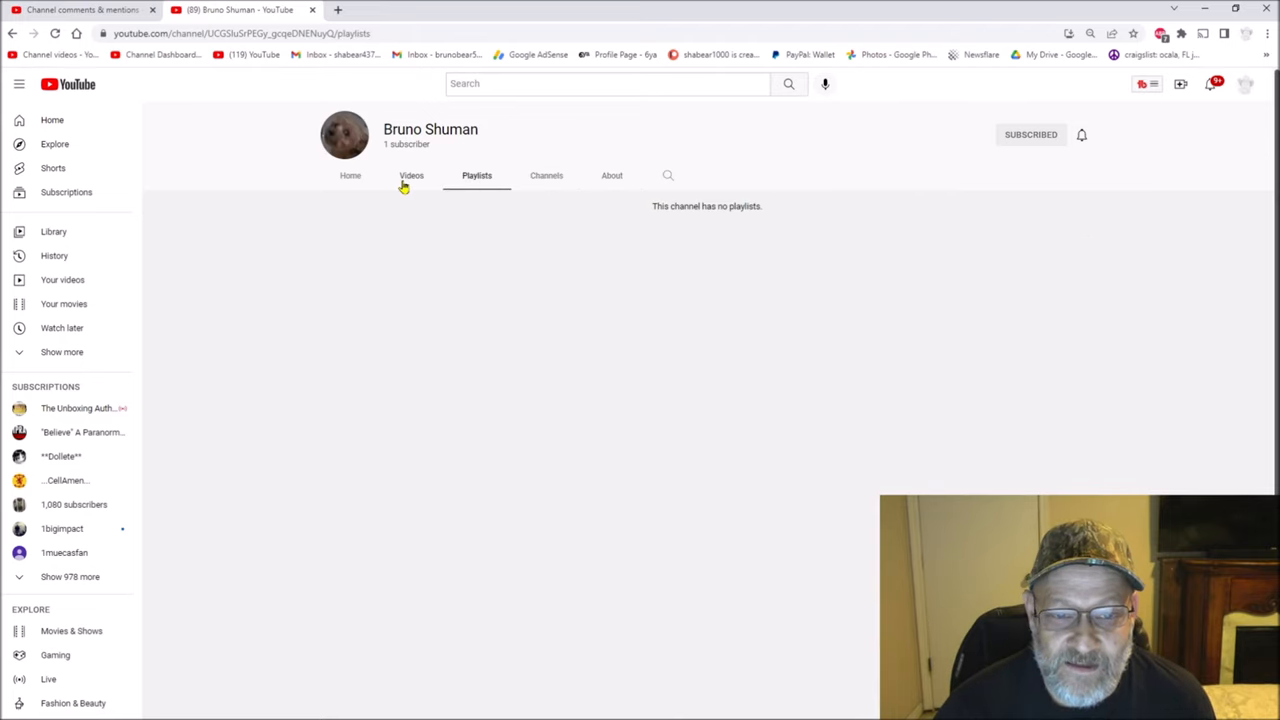
{"action": "left_click", "coordinate": [350, 176]}
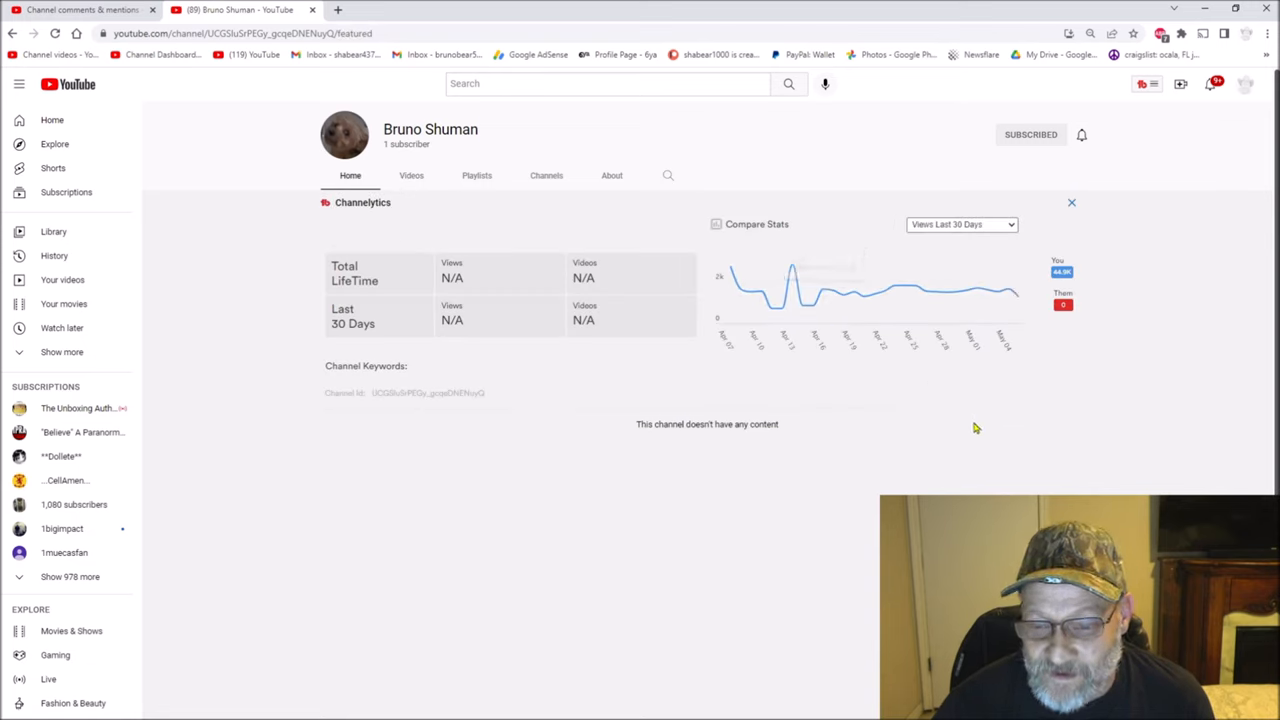
{"action": "mouse_move", "coordinate": [944, 440]}
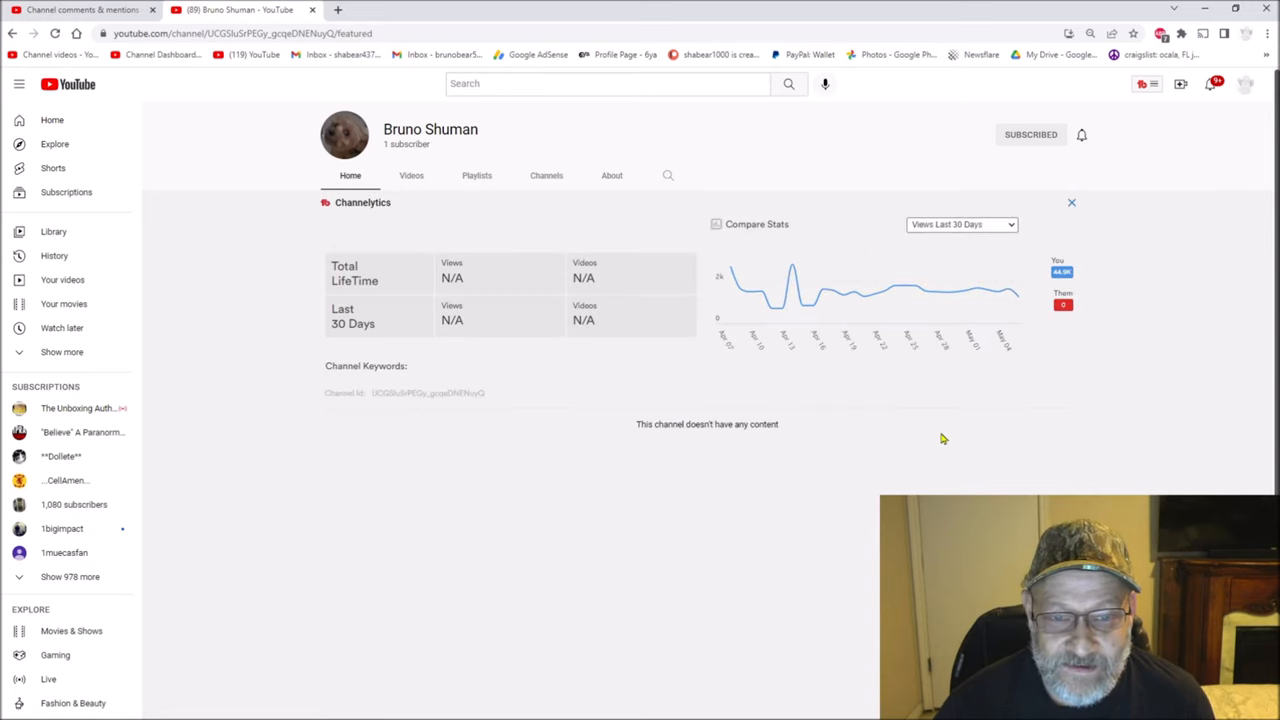
{"action": "mouse_move", "coordinate": [928, 432]}
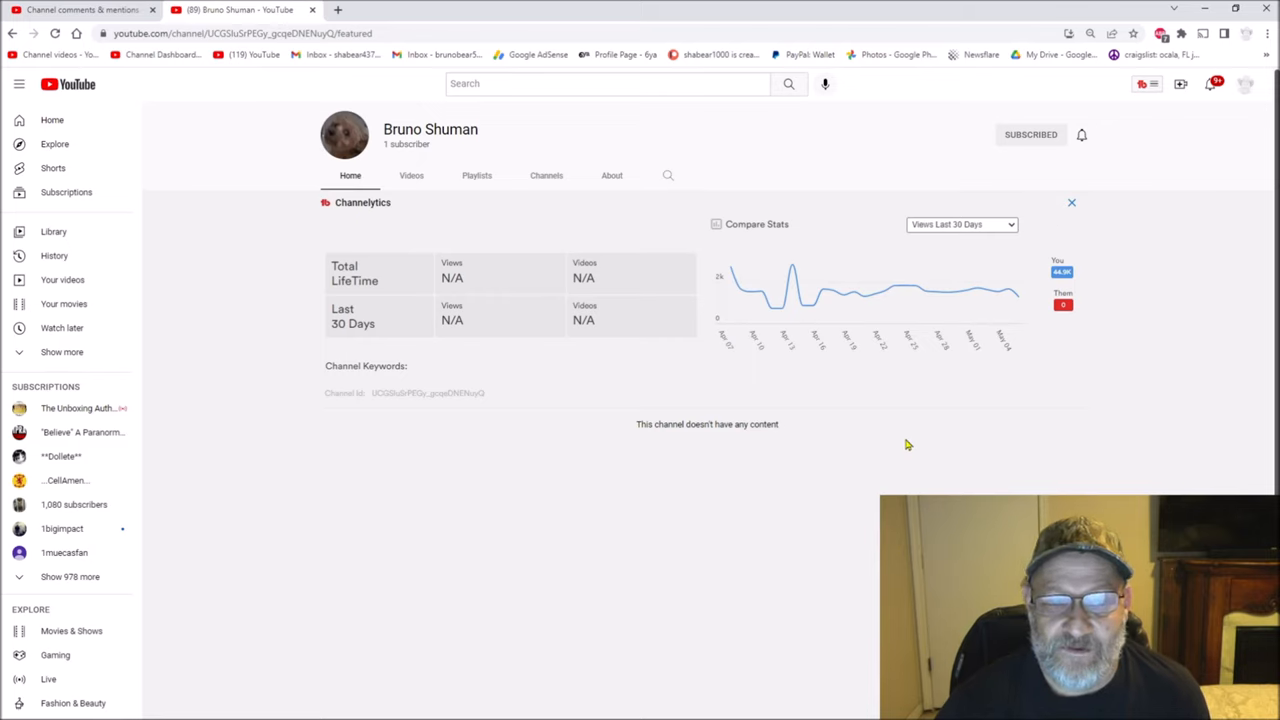
{"action": "mouse_move", "coordinate": [996, 436]}
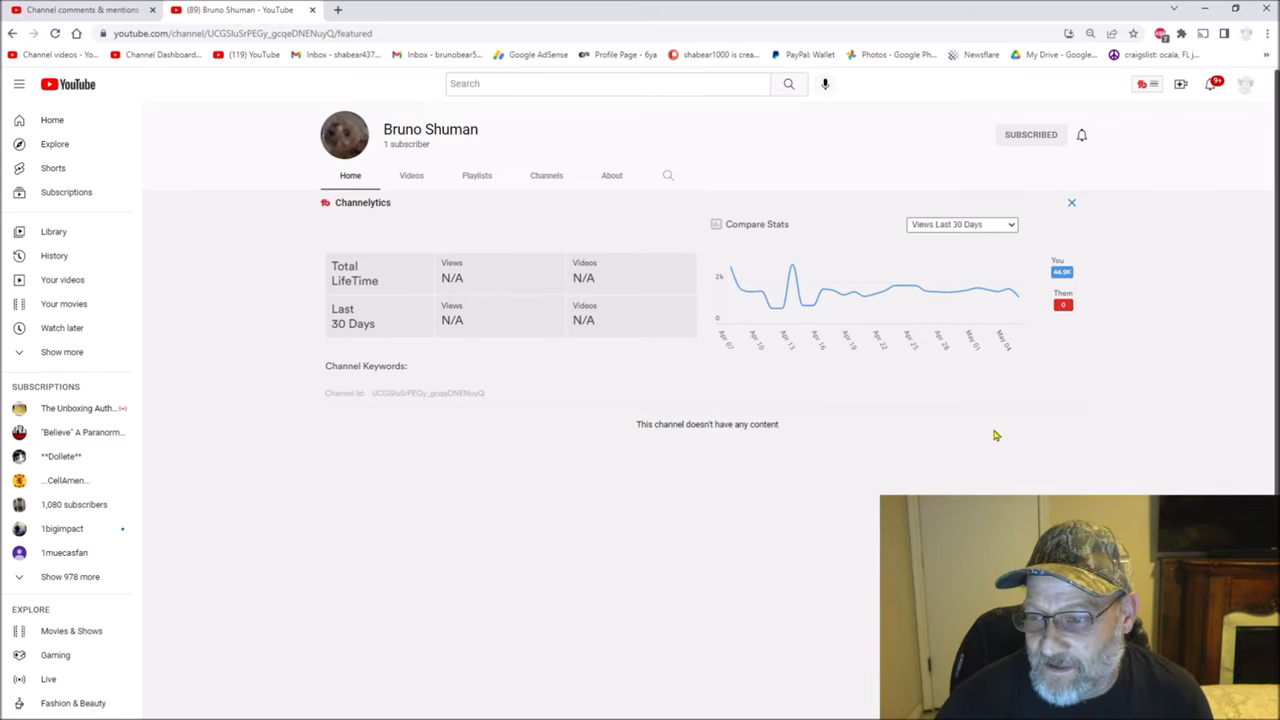
{"action": "mouse_move", "coordinate": [1150, 420]}
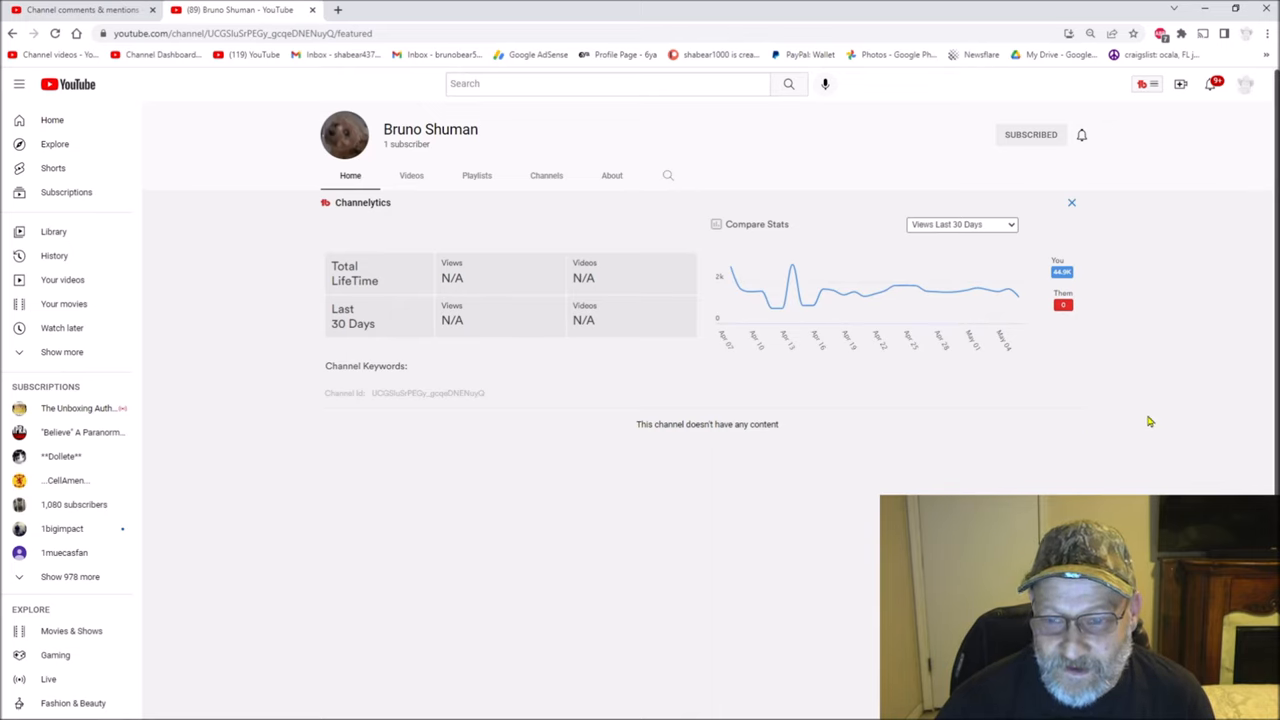
{"action": "mouse_move", "coordinate": [1136, 424]}
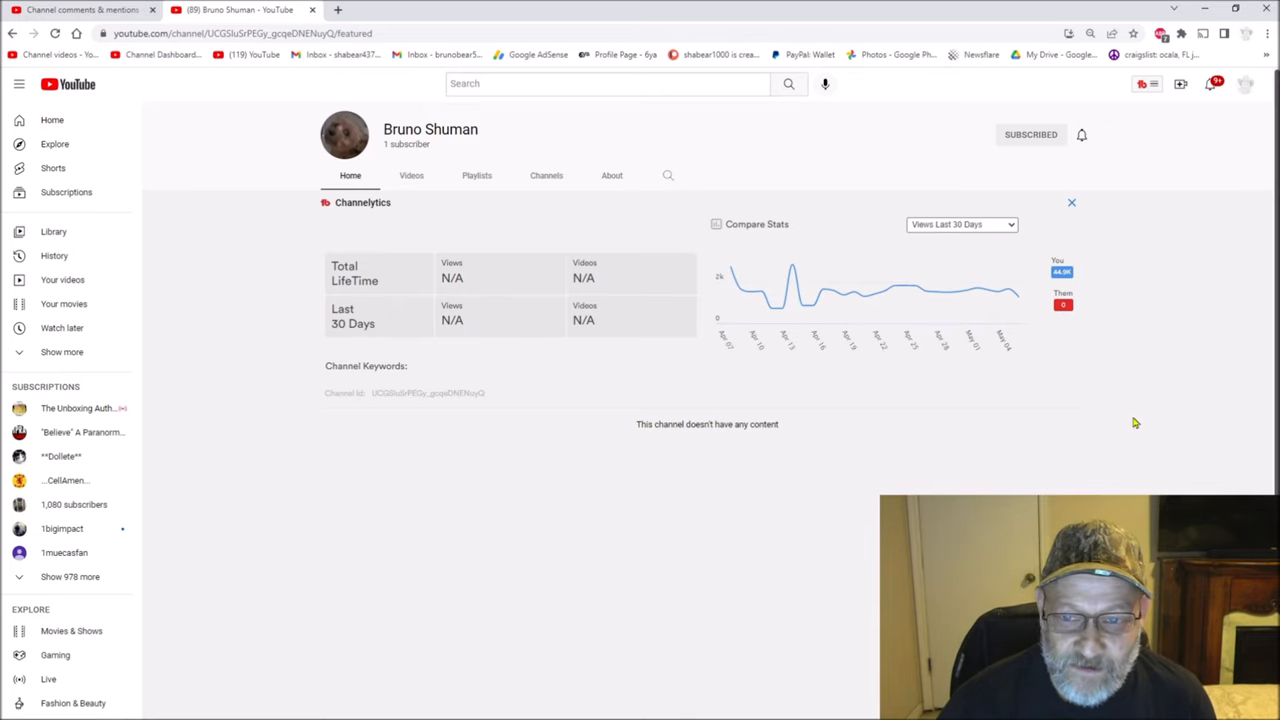
{"action": "mouse_move", "coordinate": [1128, 428]}
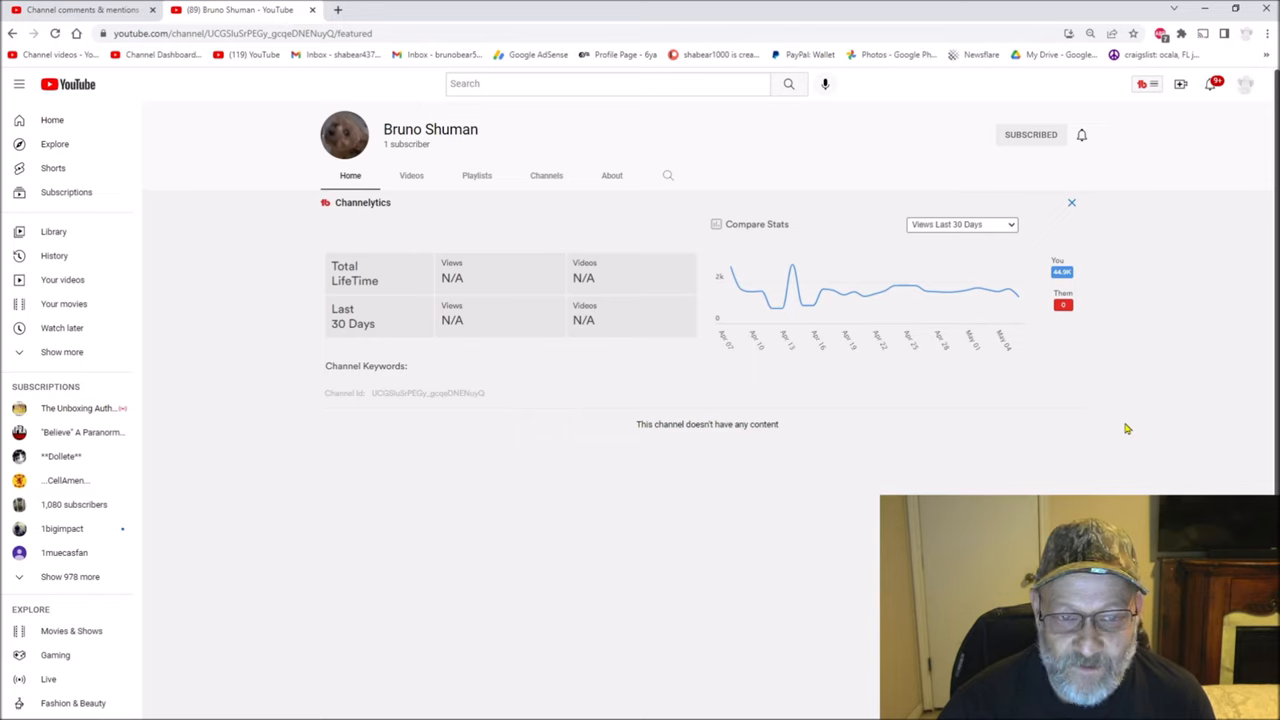
{"action": "mouse_move", "coordinate": [1114, 376]}
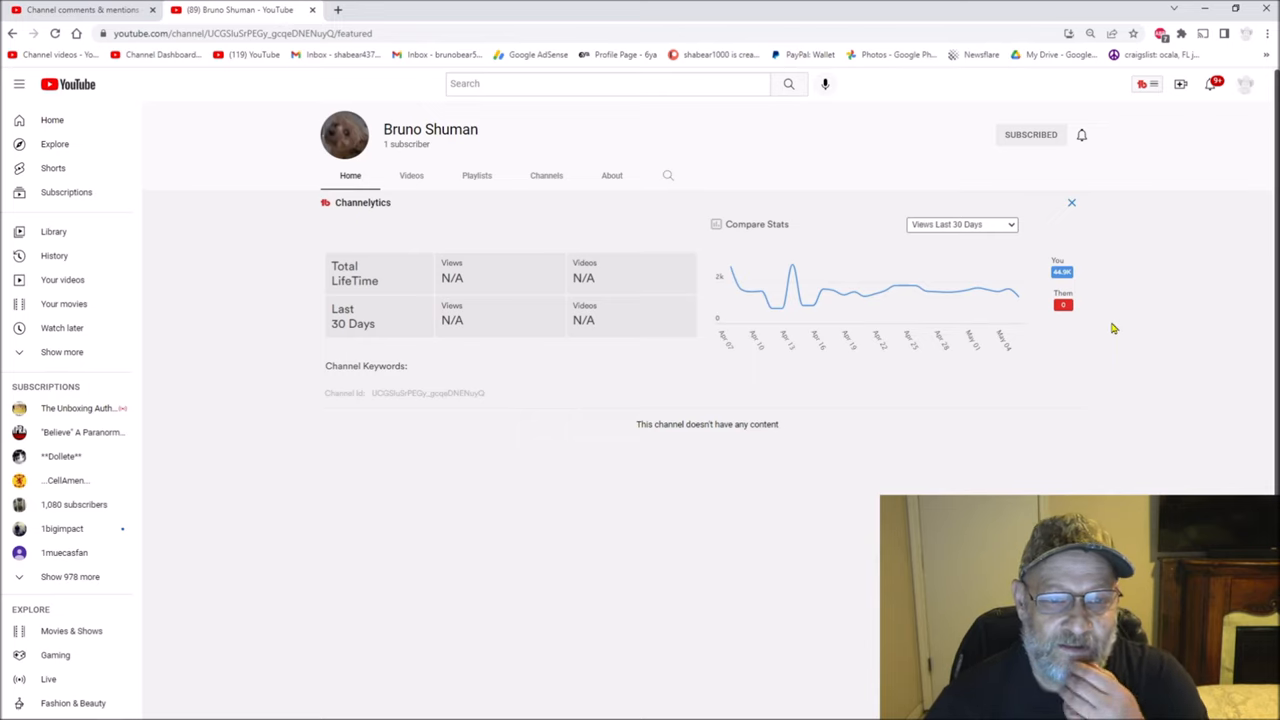
{"action": "mouse_move", "coordinate": [1088, 316]}
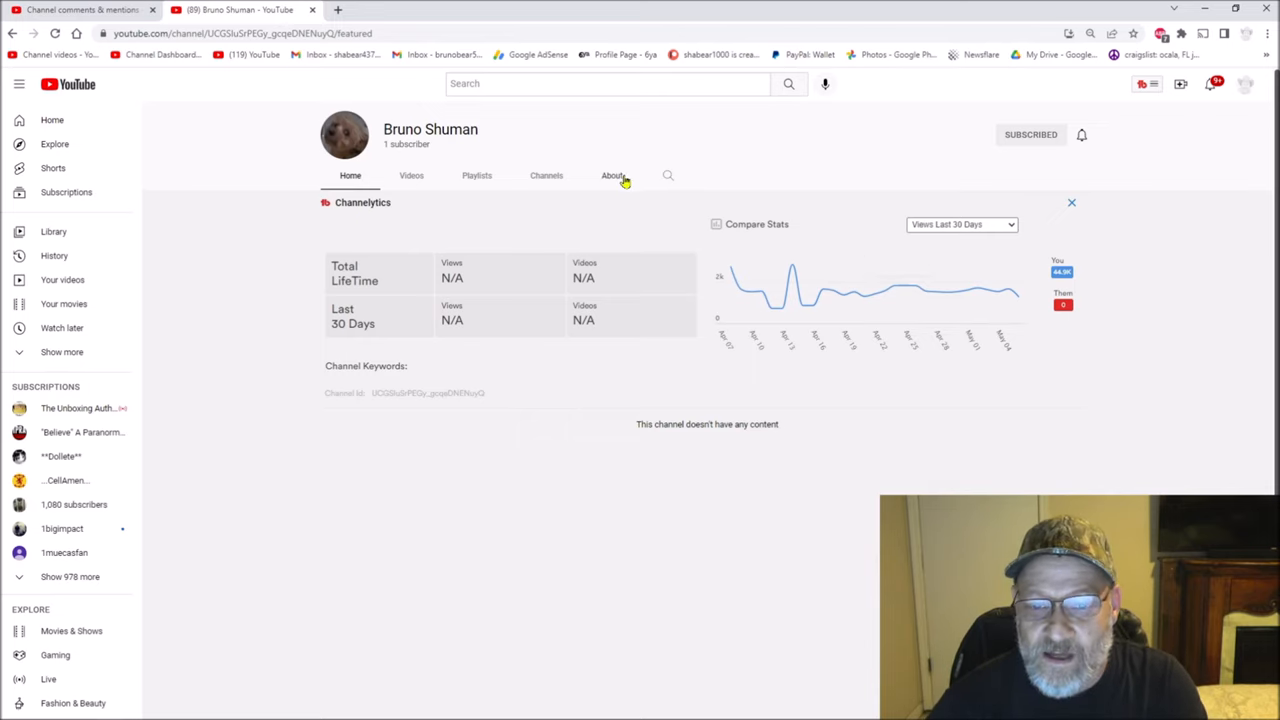
Step: Recheck the channel's empty About and Home, then return to the Studio comments list
{"action": "left_click", "coordinate": [612, 176]}
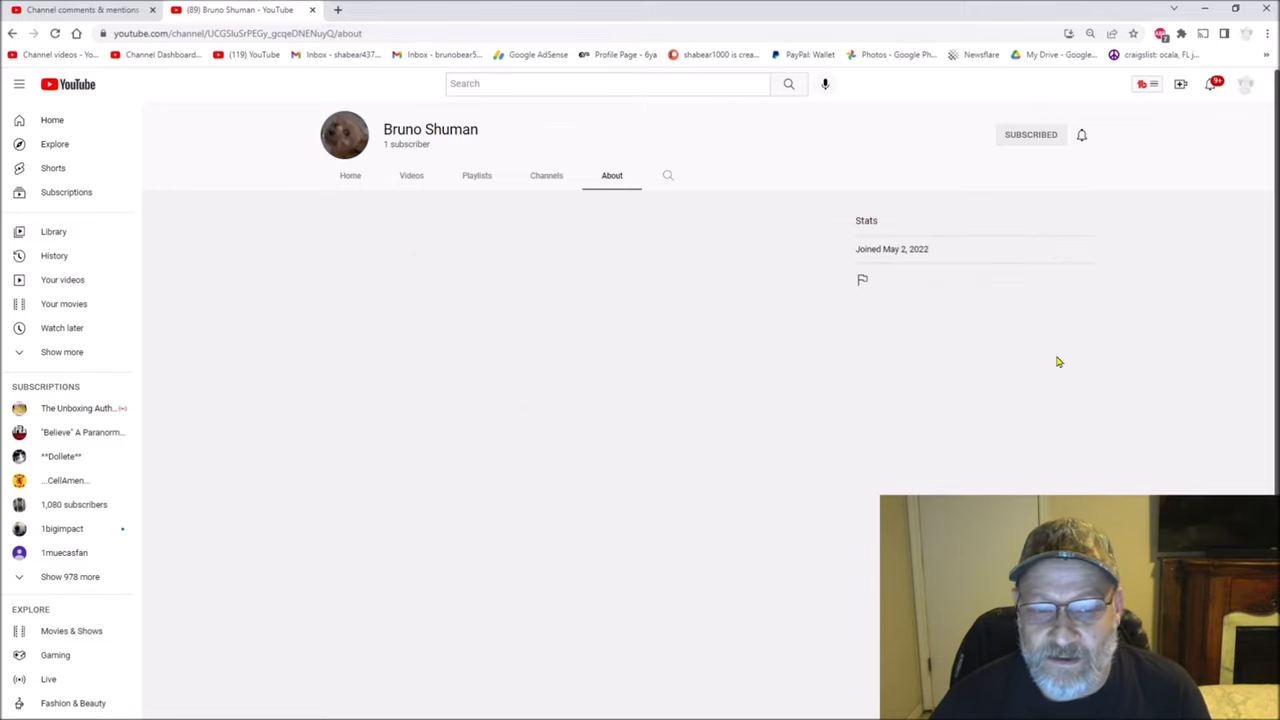
{"action": "mouse_move", "coordinate": [444, 418]}
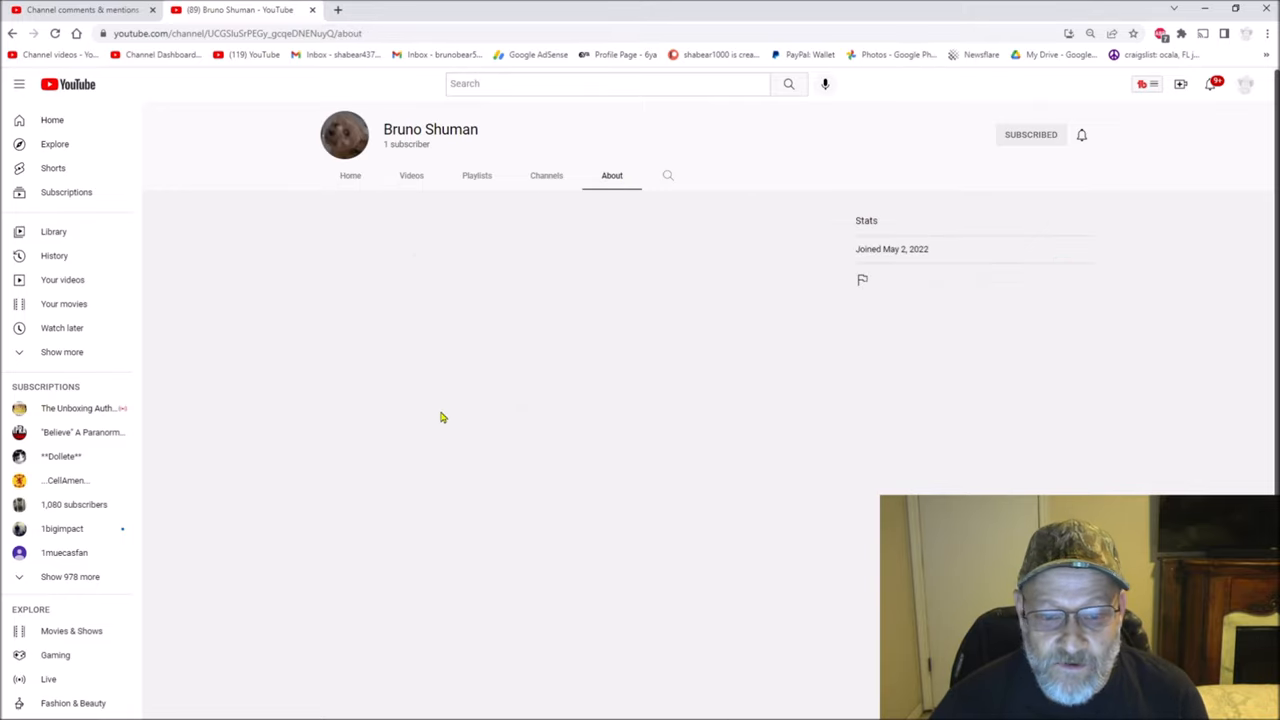
{"action": "mouse_move", "coordinate": [586, 390]}
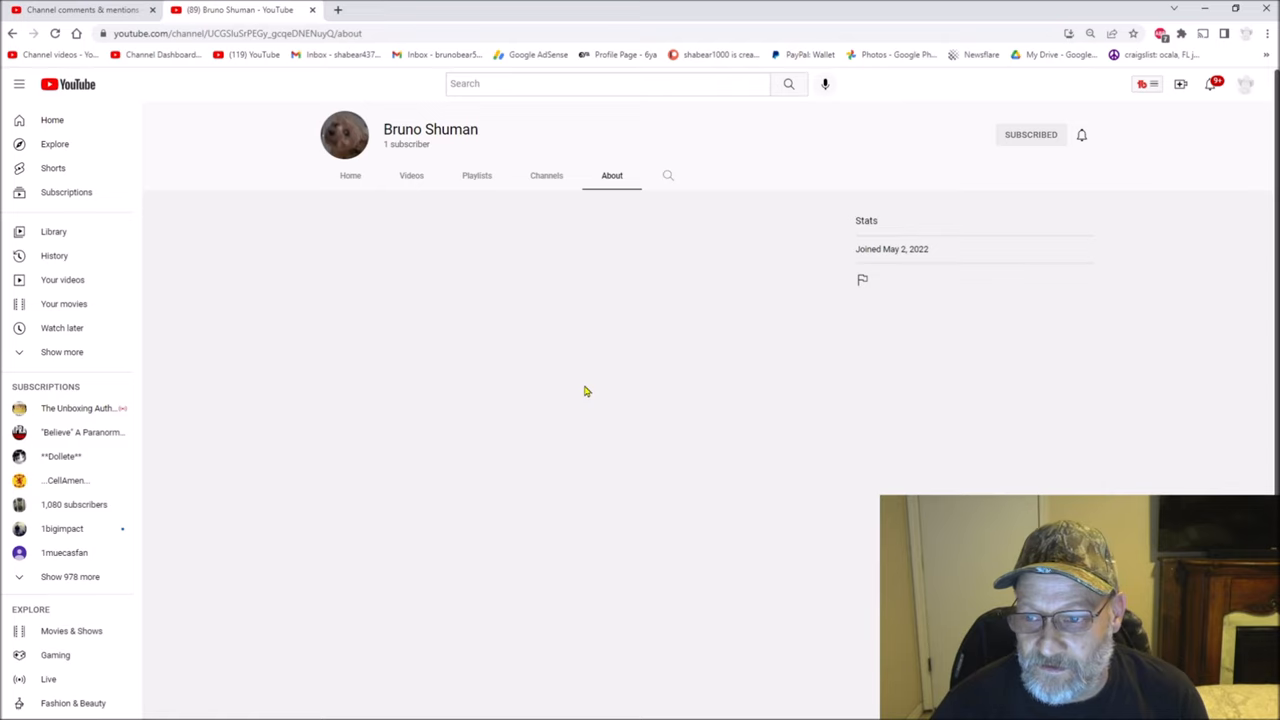
{"action": "mouse_move", "coordinate": [444, 252]}
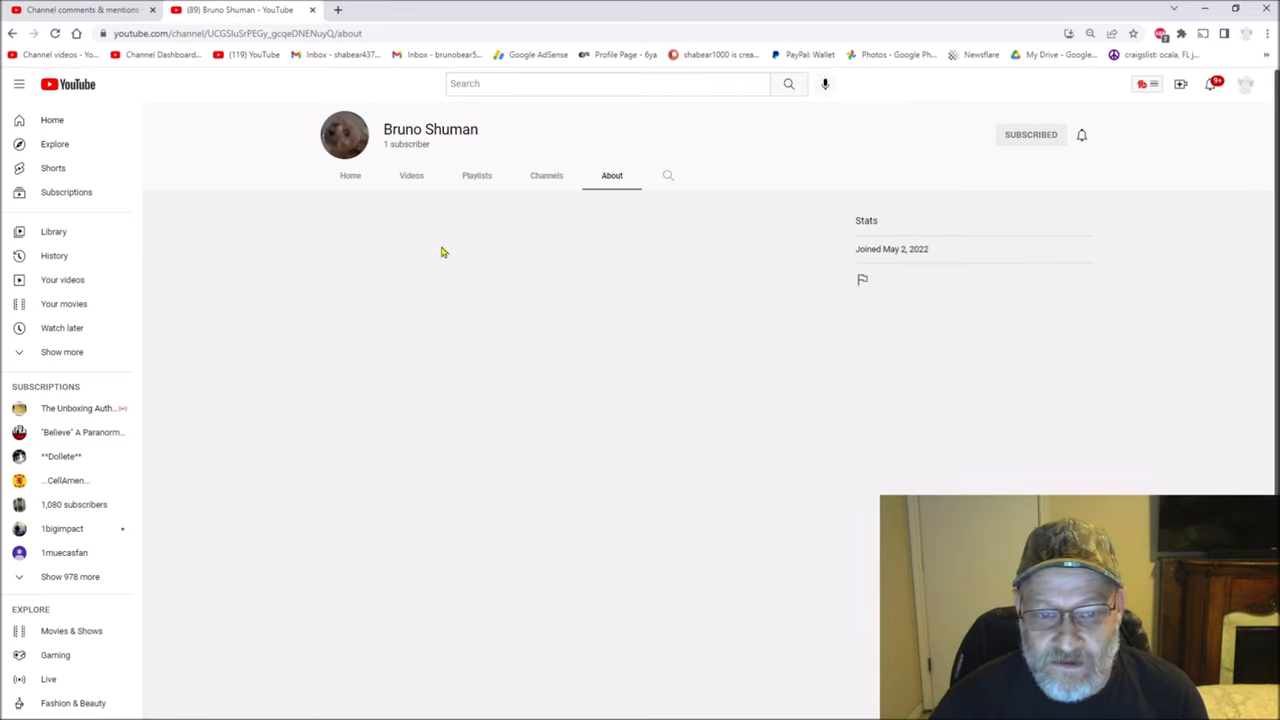
{"action": "left_click", "coordinate": [350, 176]}
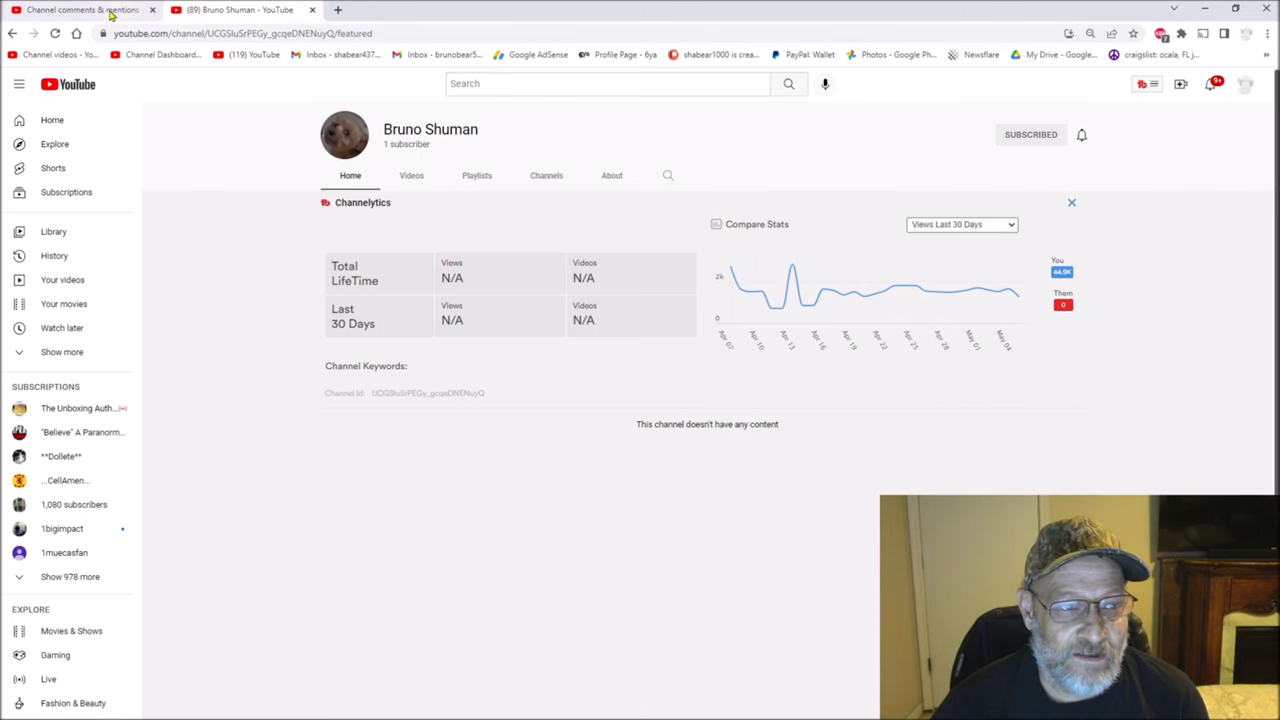
{"action": "left_click", "coordinate": [80, 12]}
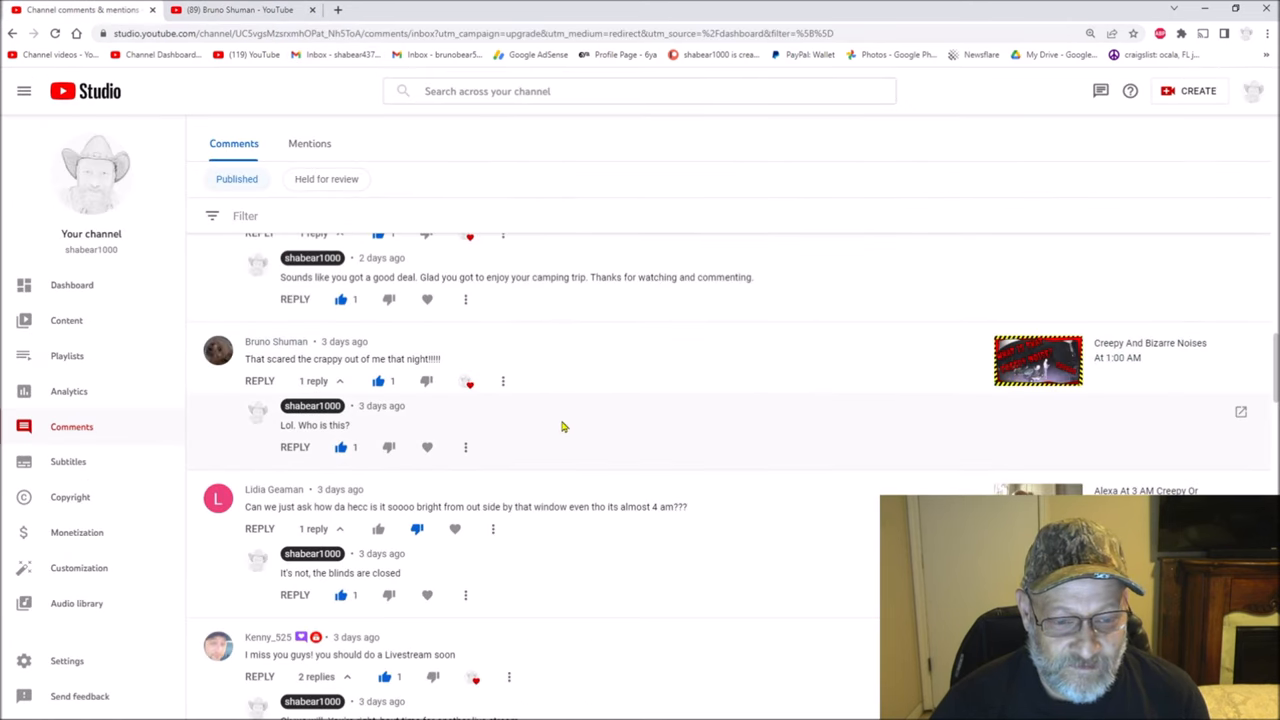
{"action": "mouse_move", "coordinate": [576, 418]}
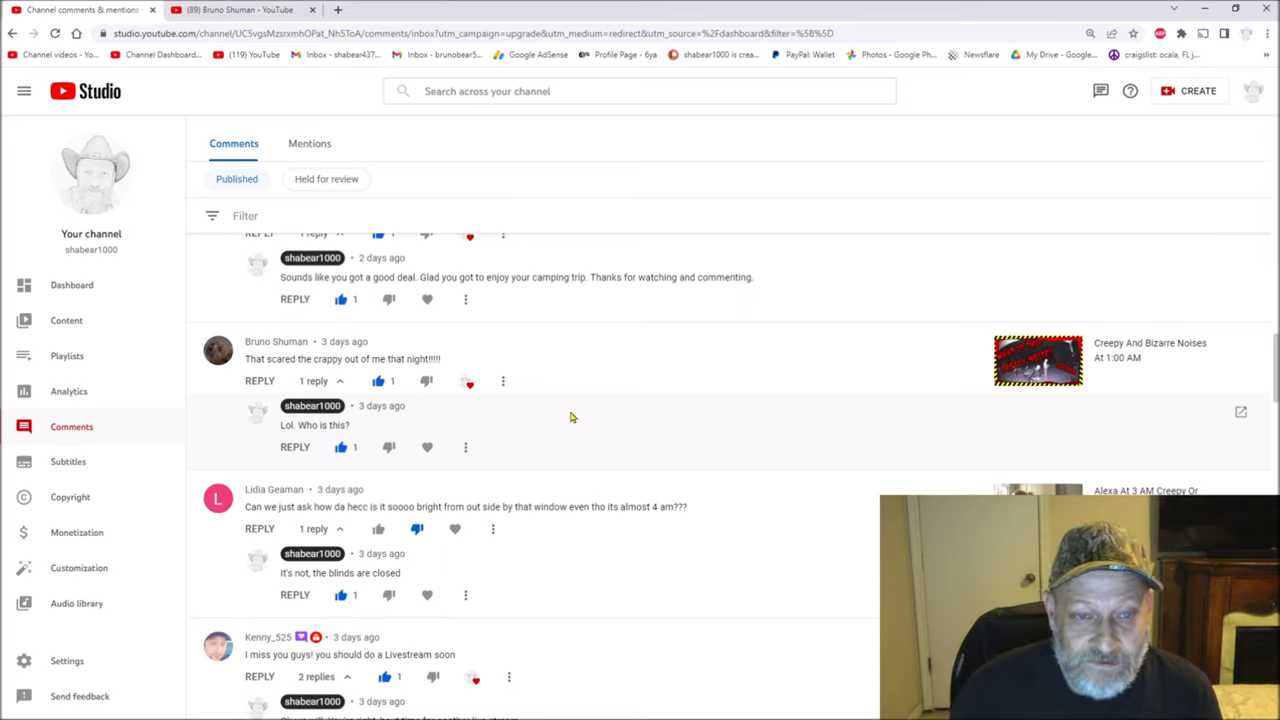
{"action": "mouse_move", "coordinate": [736, 454]}
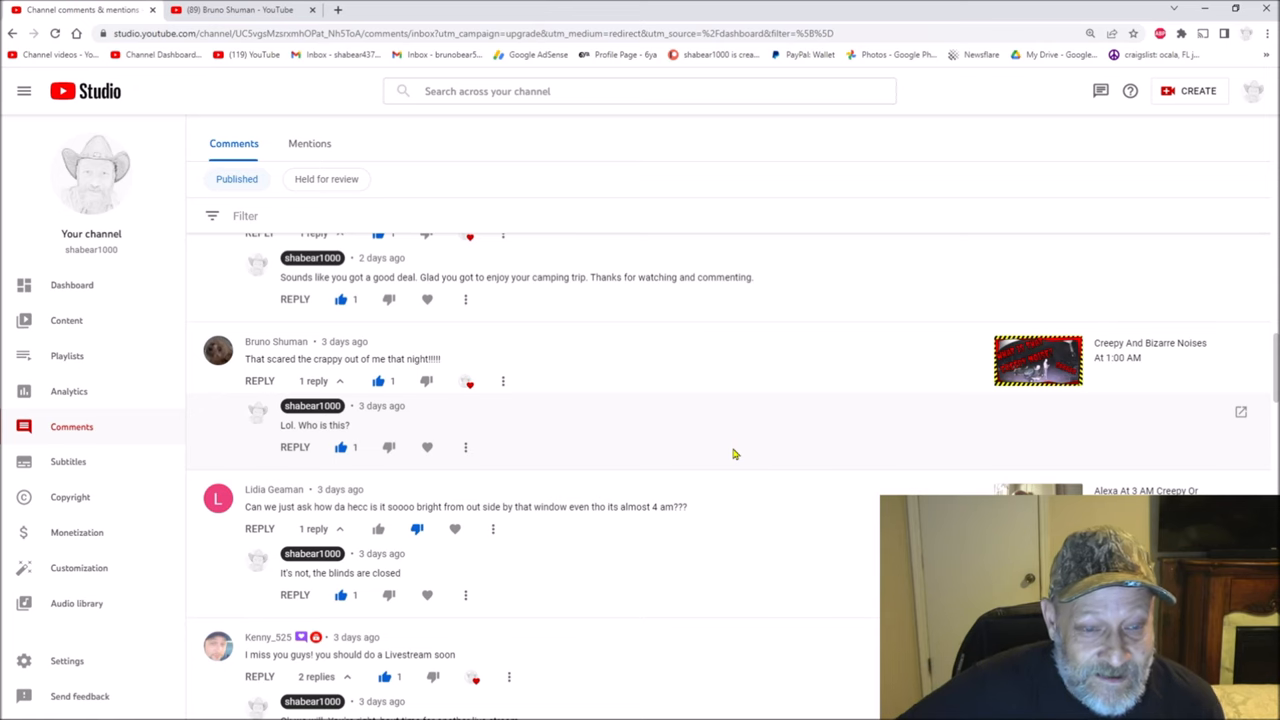
Step: Switch back to the mysterious channel and view its About info showing only the May 2, 2022 join date
{"action": "left_click", "coordinate": [244, 8]}
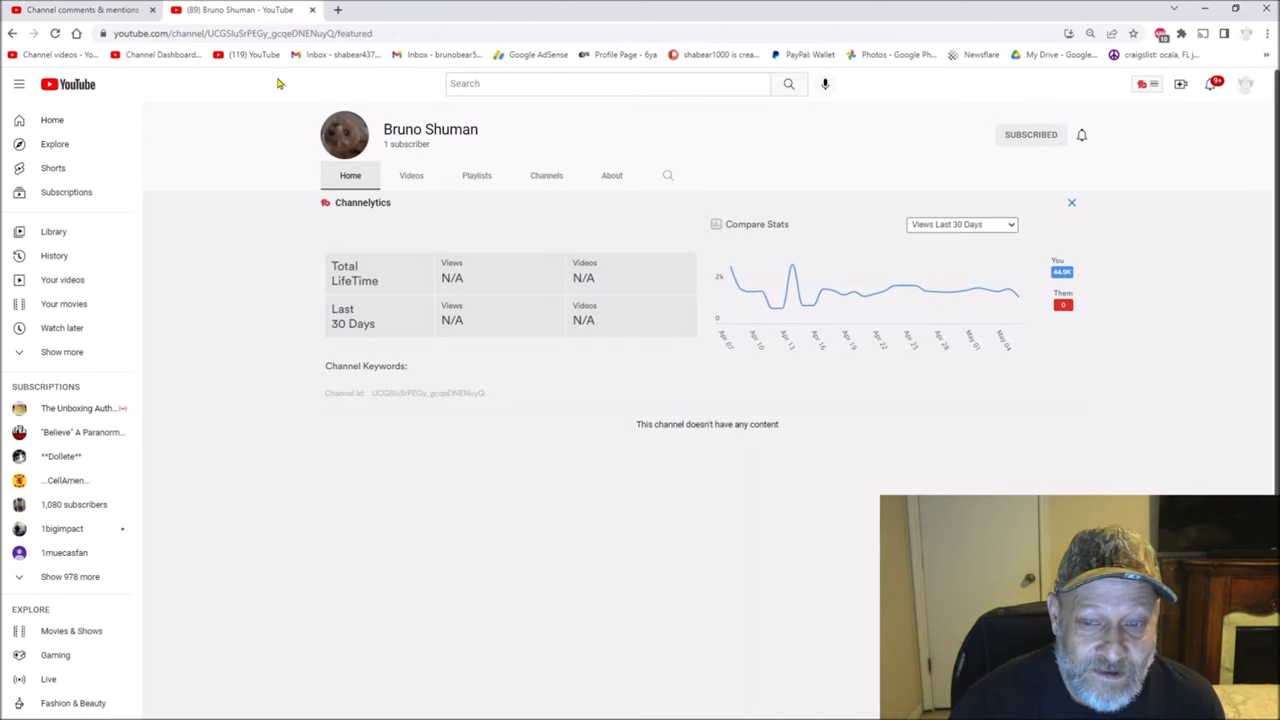
{"action": "left_click", "coordinate": [612, 176]}
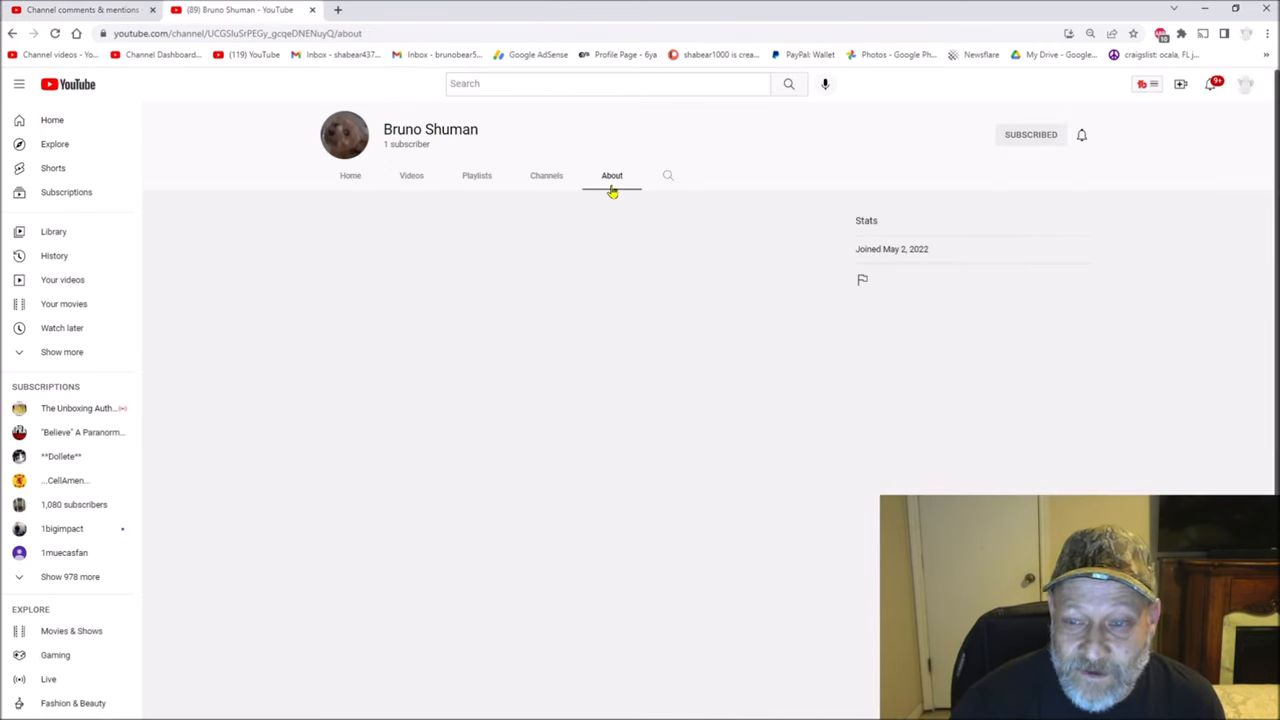
{"action": "mouse_move", "coordinate": [304, 480]}
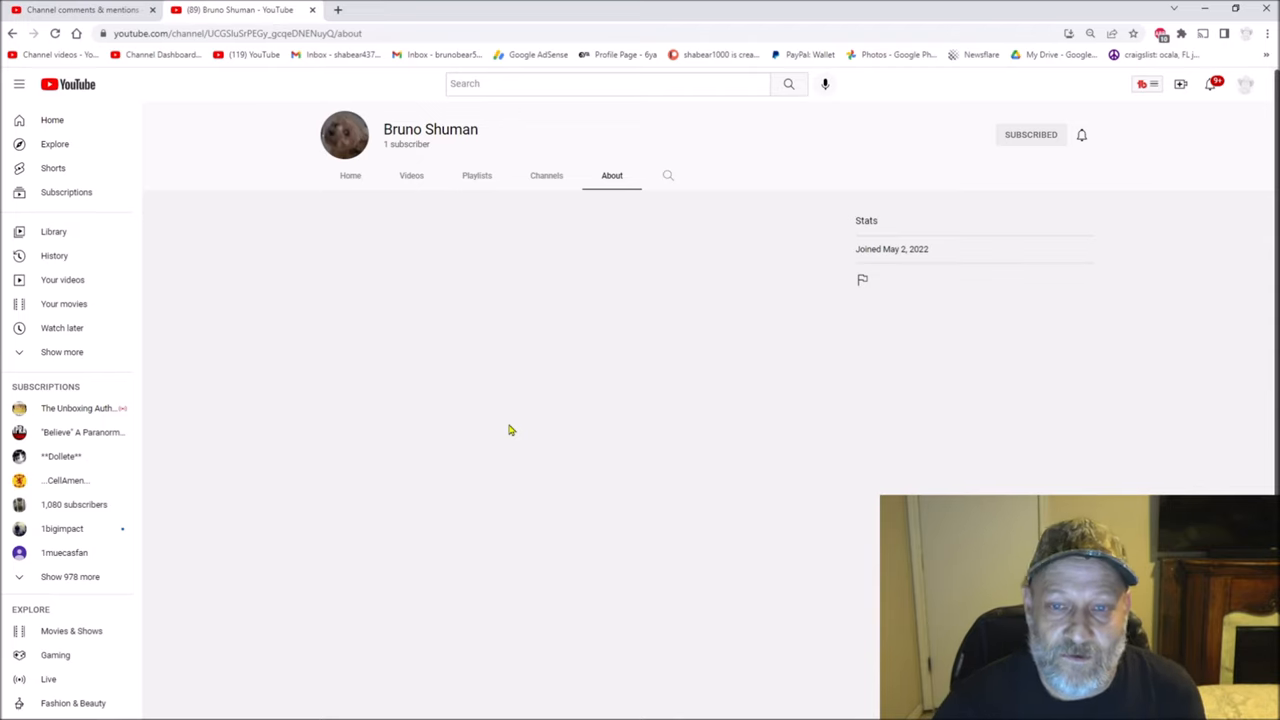
{"action": "mouse_move", "coordinate": [548, 420]}
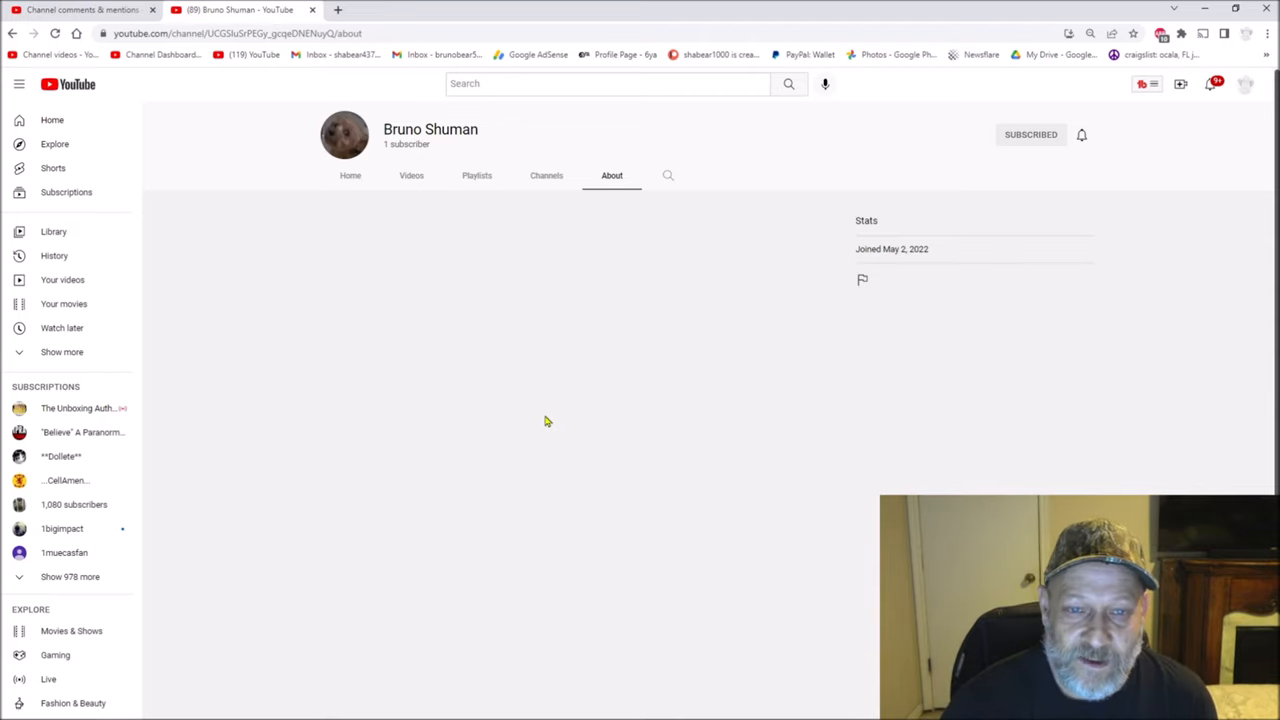
{"action": "mouse_move", "coordinate": [354, 364]}
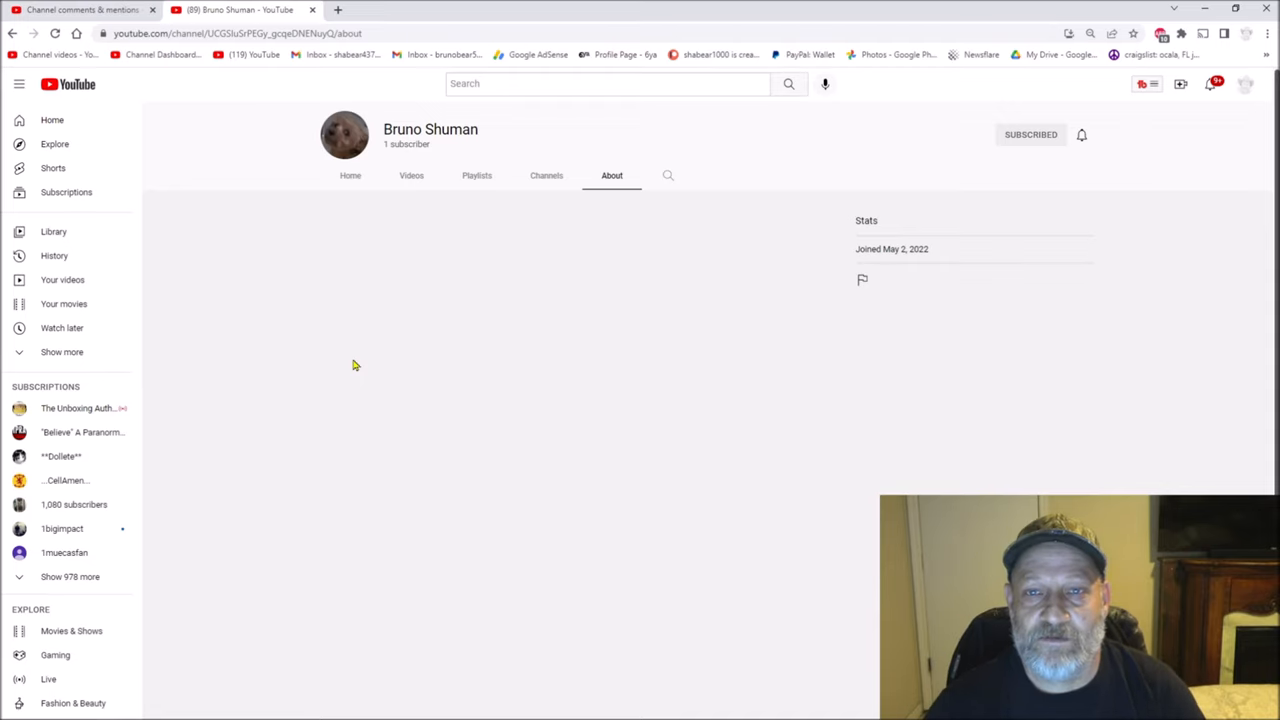
{"action": "mouse_move", "coordinate": [468, 378]}
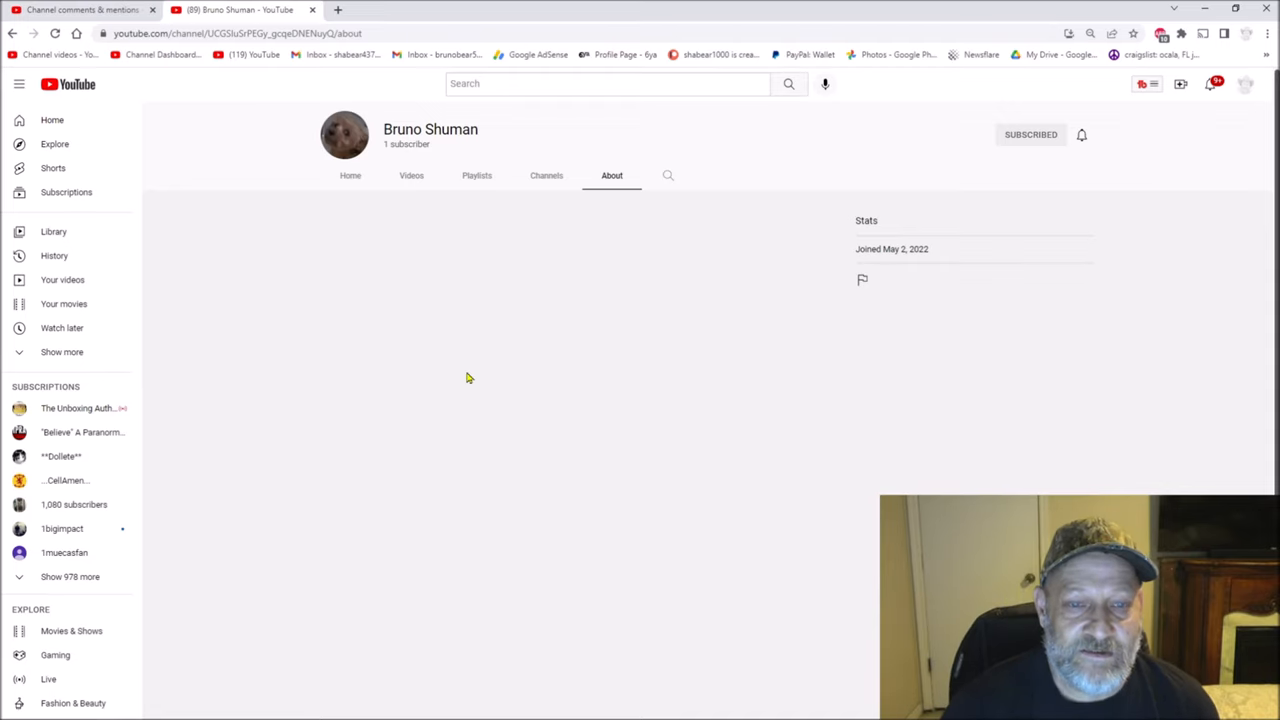
{"action": "mouse_move", "coordinate": [512, 376]}
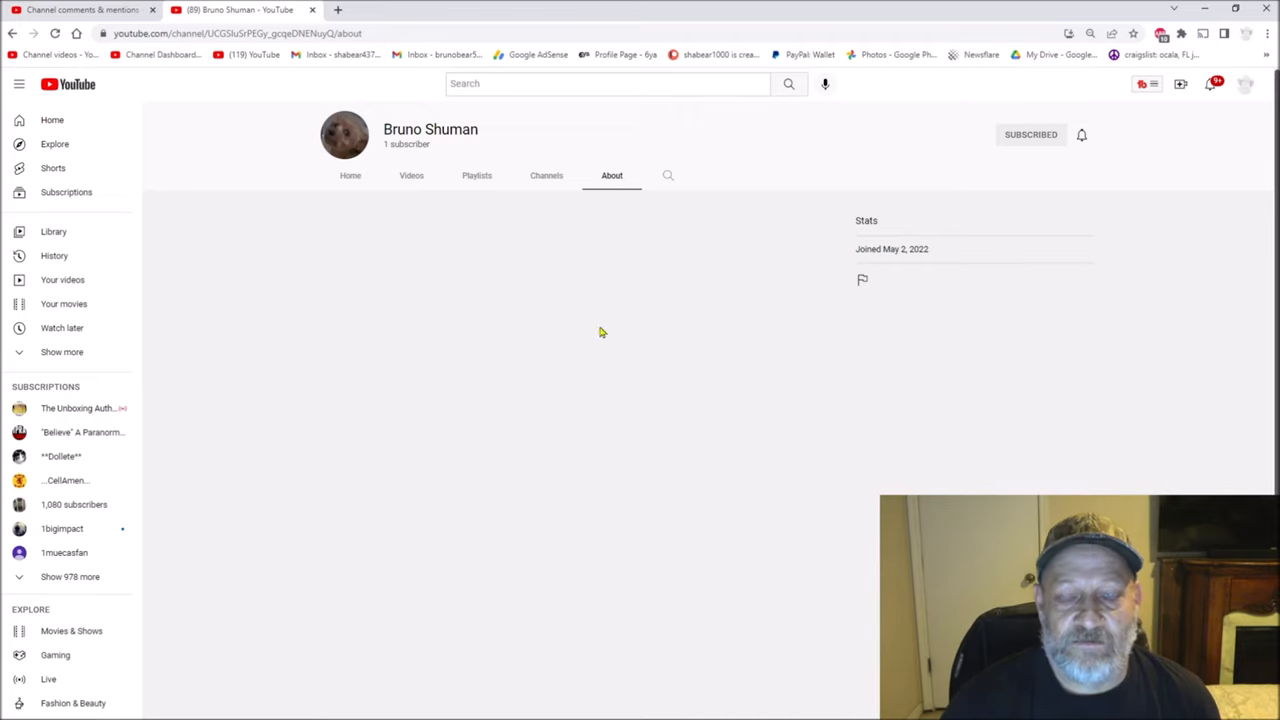
{"action": "mouse_move", "coordinate": [540, 380]}
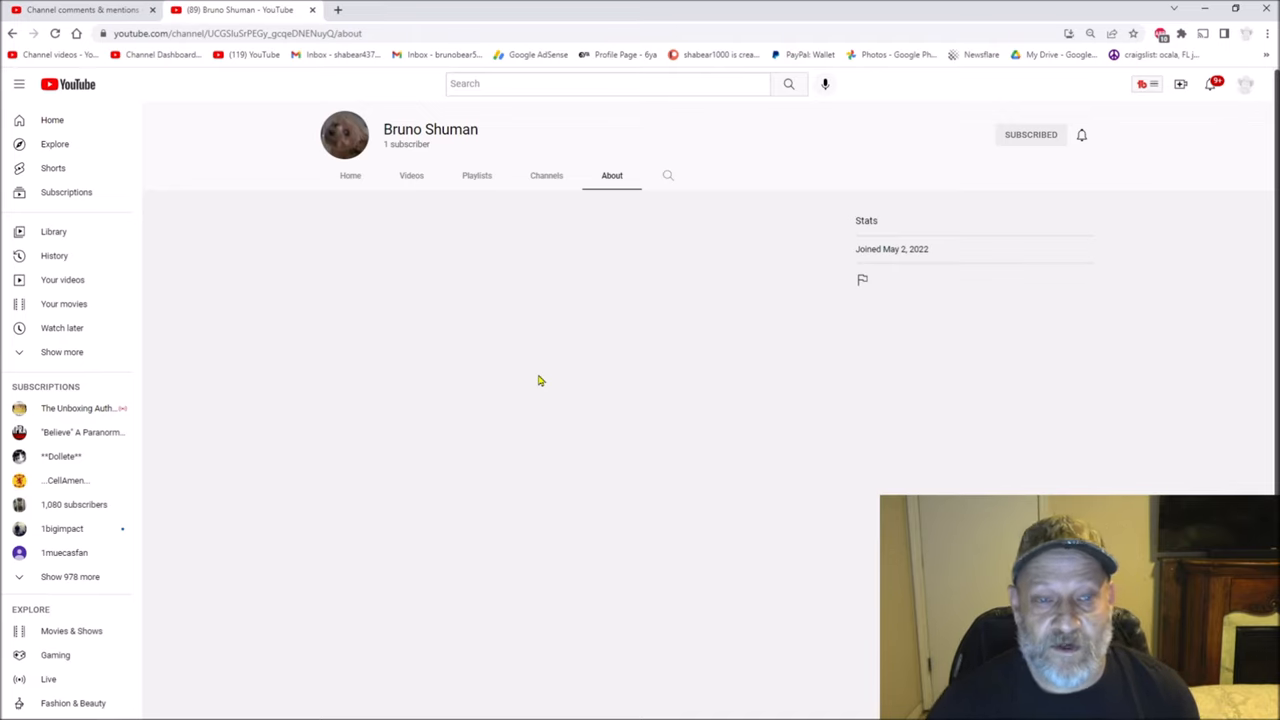
{"action": "mouse_move", "coordinate": [562, 326]}
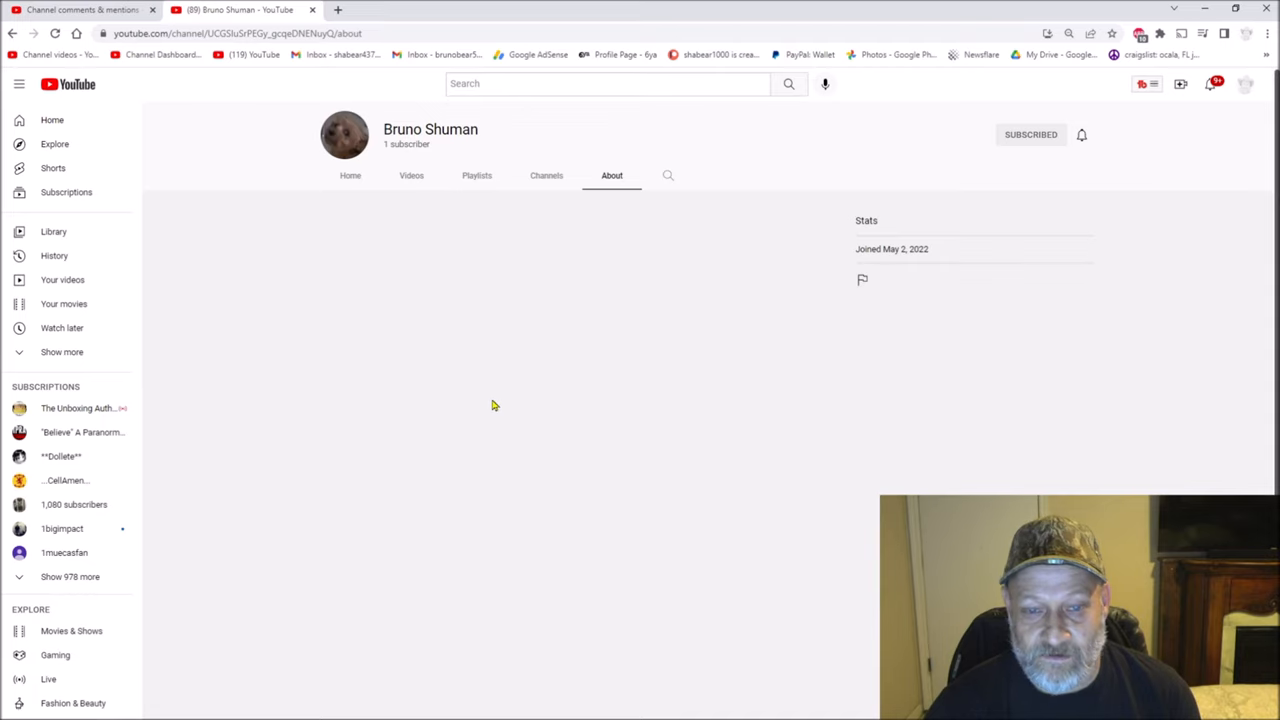
{"action": "mouse_move", "coordinate": [492, 376]}
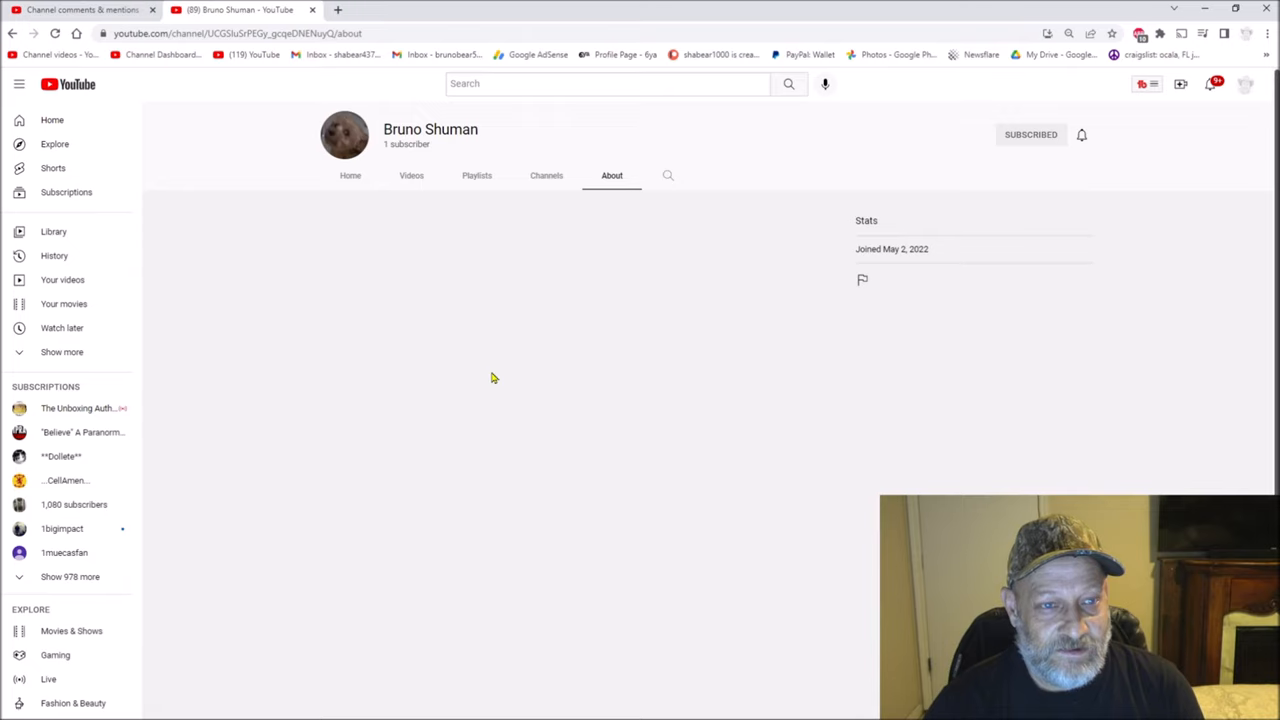
{"action": "mouse_move", "coordinate": [422, 292]}
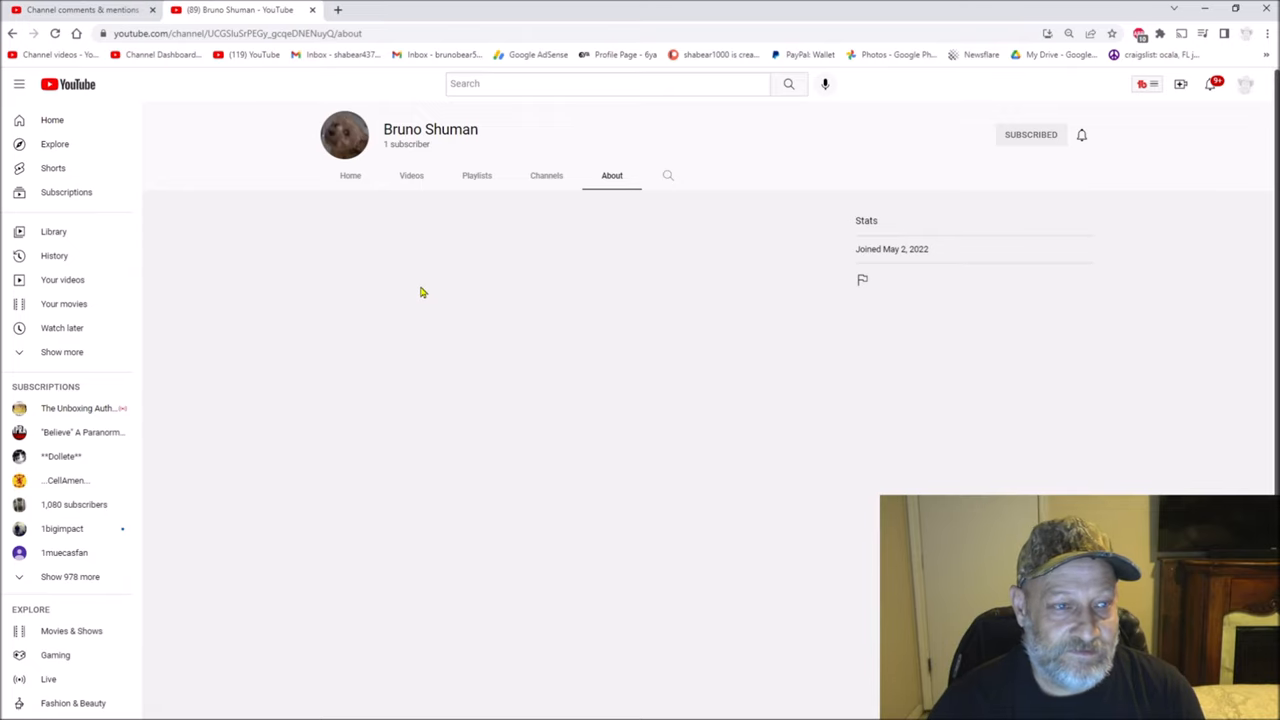
{"action": "mouse_move", "coordinate": [258, 54]}
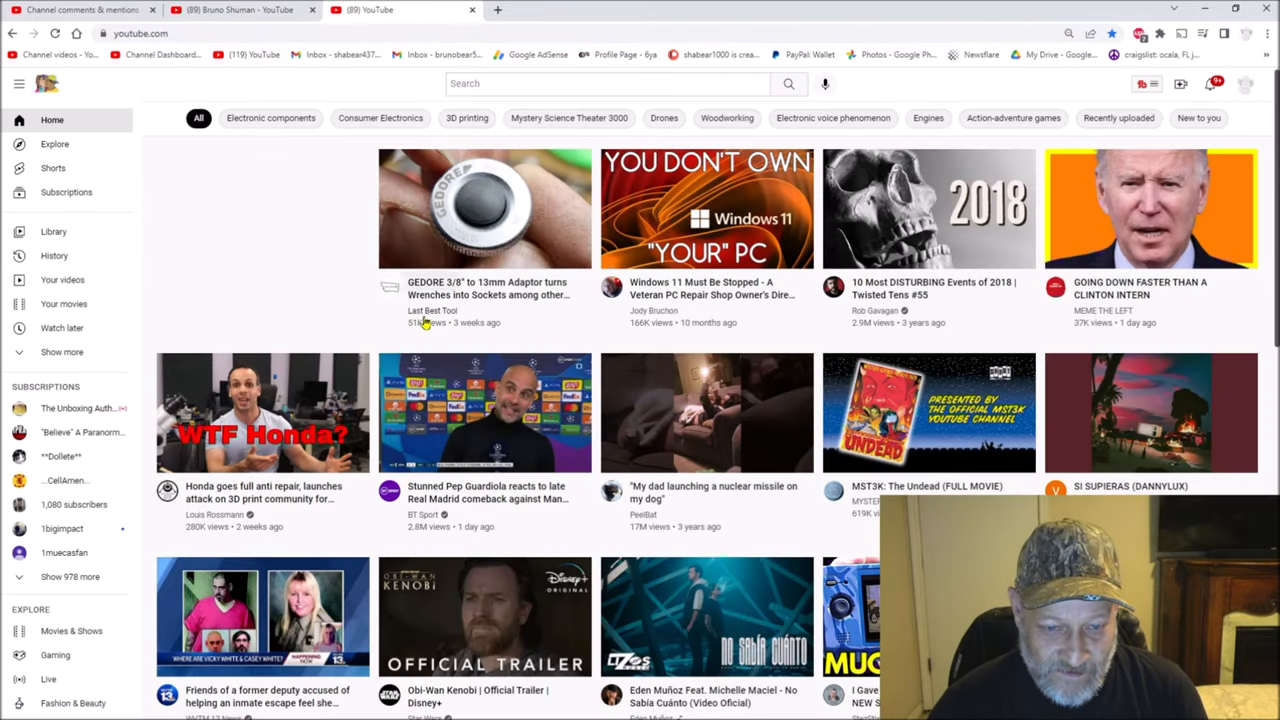
Step: View the Last Best Tool channel's About info with its description and contact details for comparison
{"action": "left_click", "coordinate": [430, 310]}
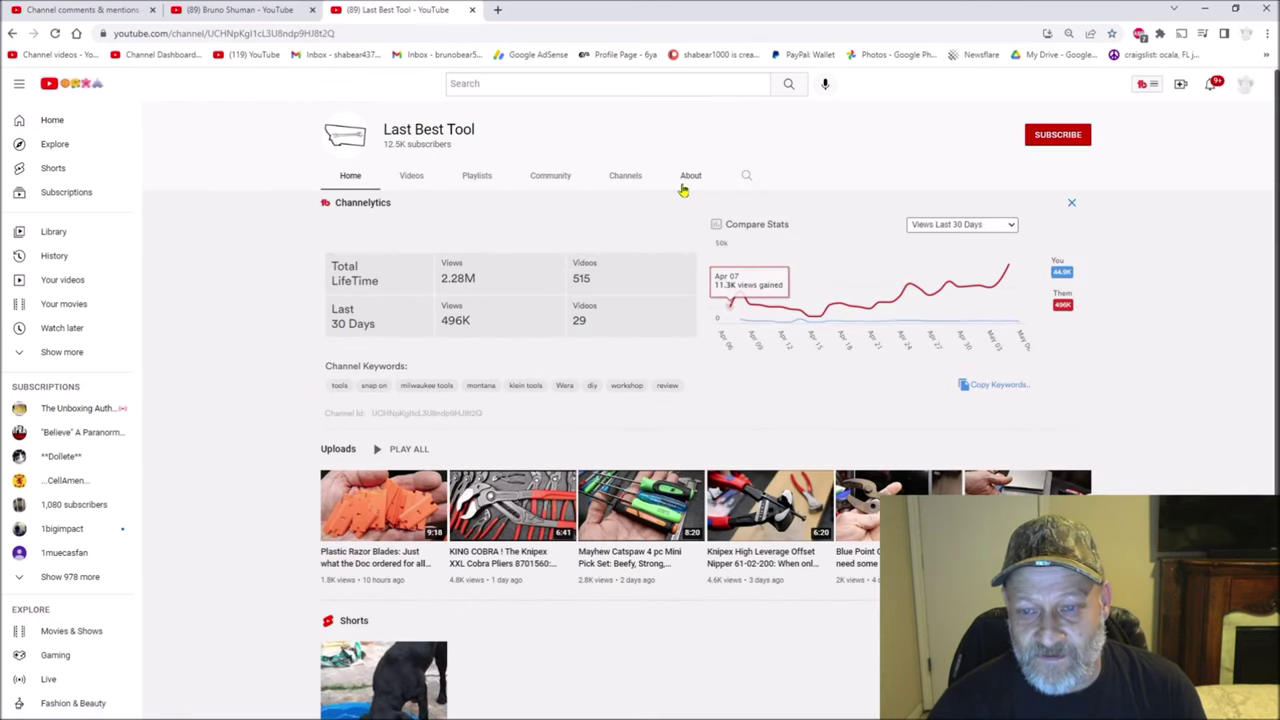
{"action": "left_click", "coordinate": [690, 176]}
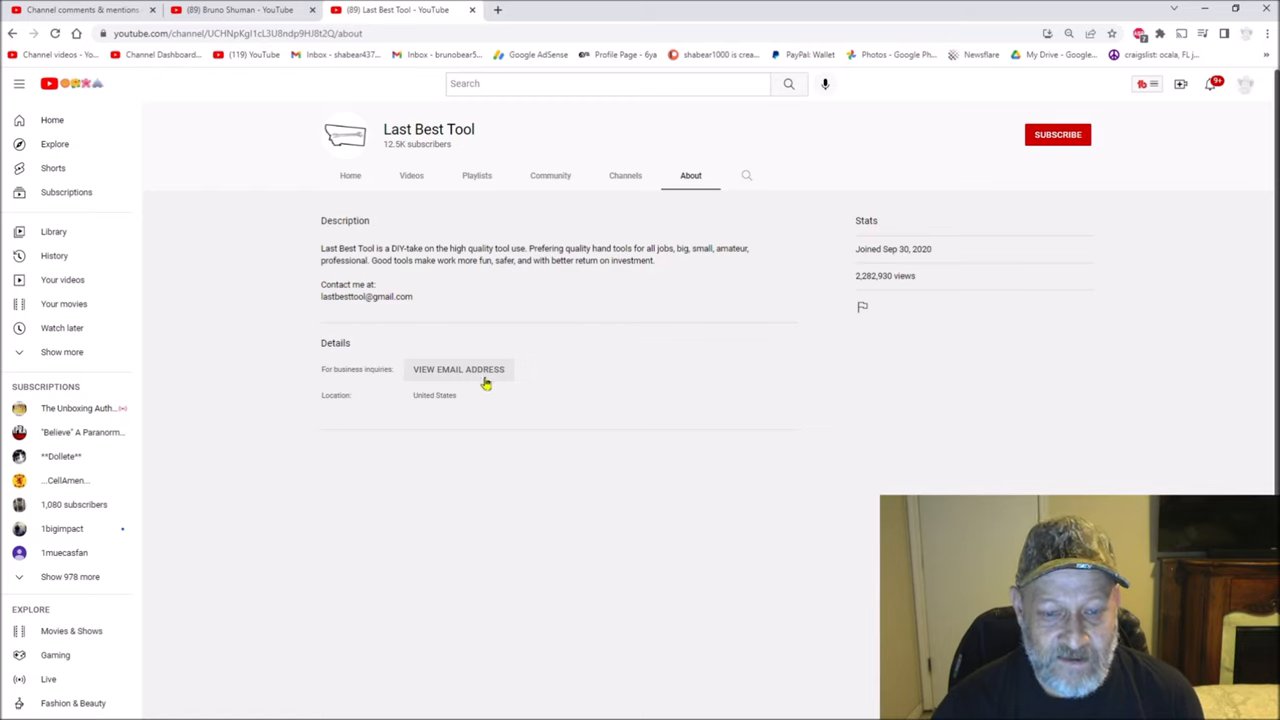
{"action": "mouse_move", "coordinate": [432, 382]}
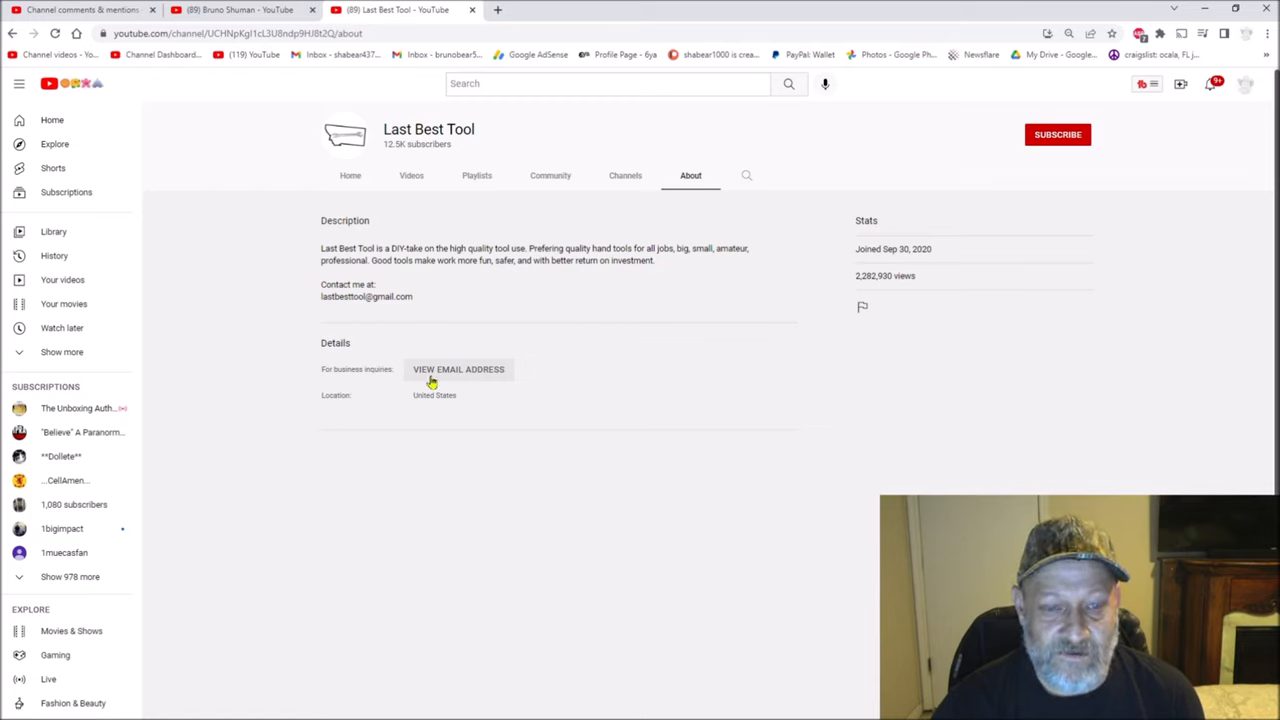
{"action": "mouse_move", "coordinate": [510, 278]}
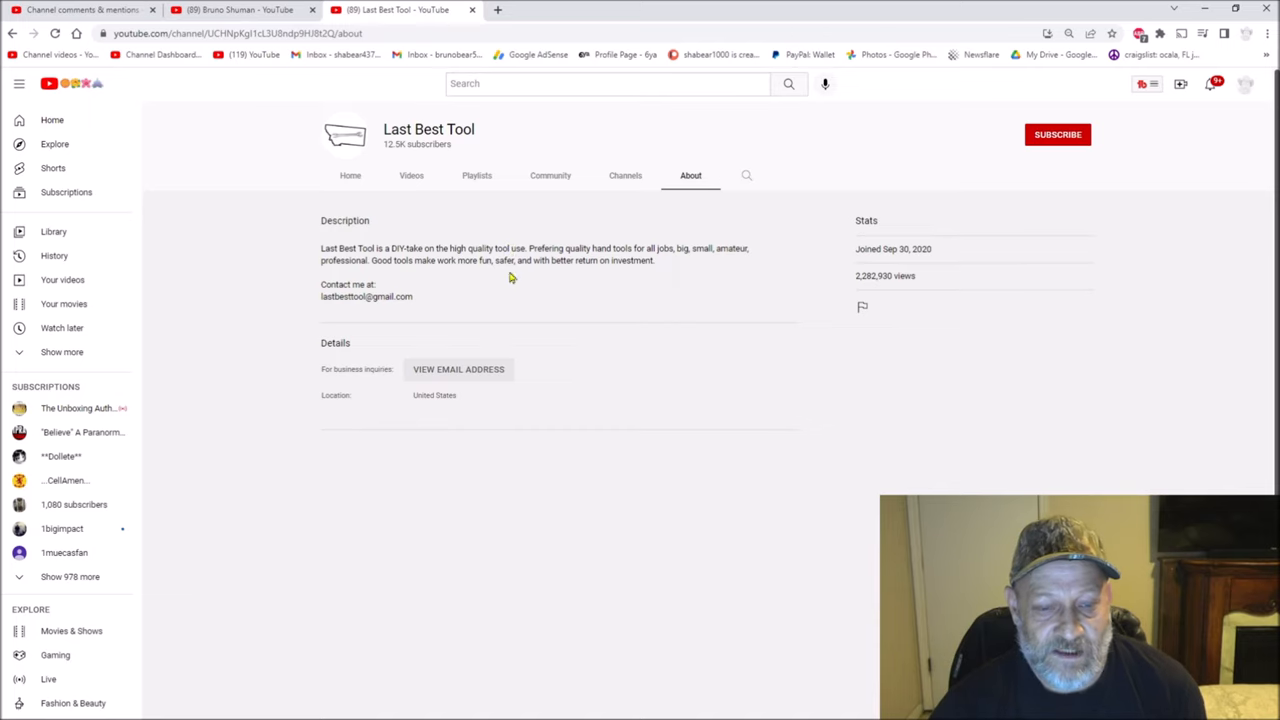
{"action": "mouse_move", "coordinate": [464, 368]}
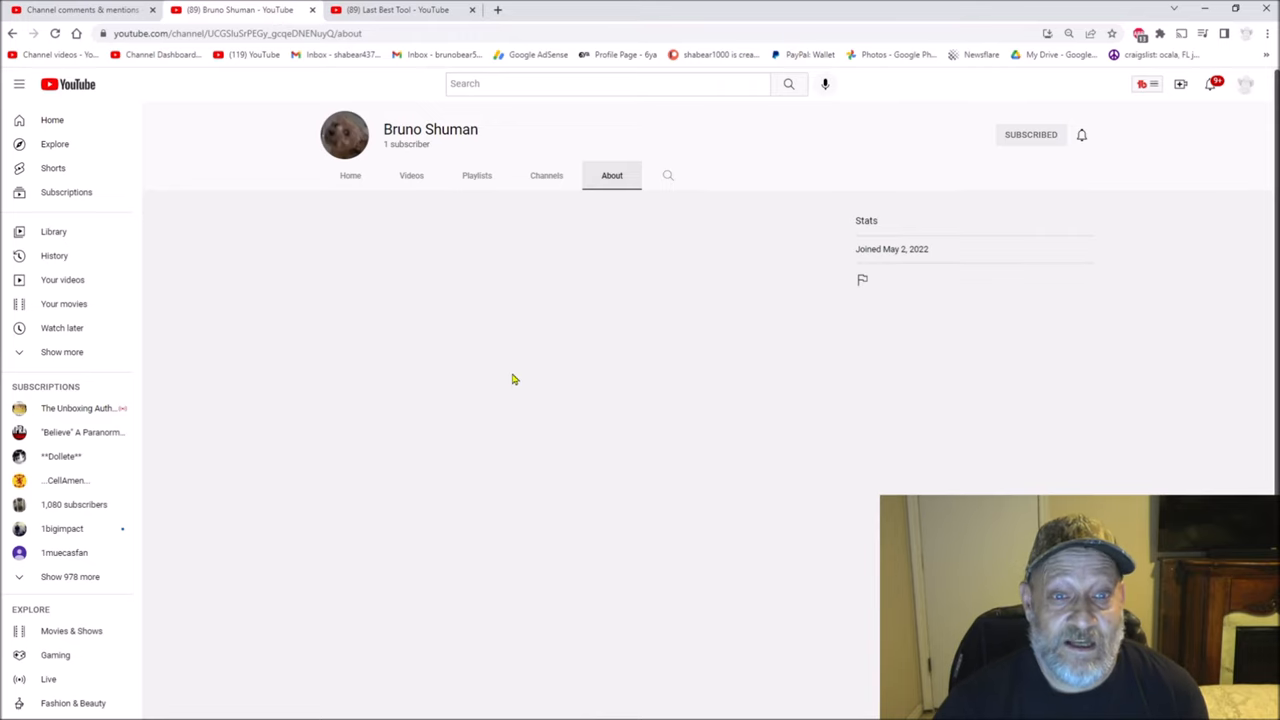
{"action": "mouse_move", "coordinate": [544, 388]}
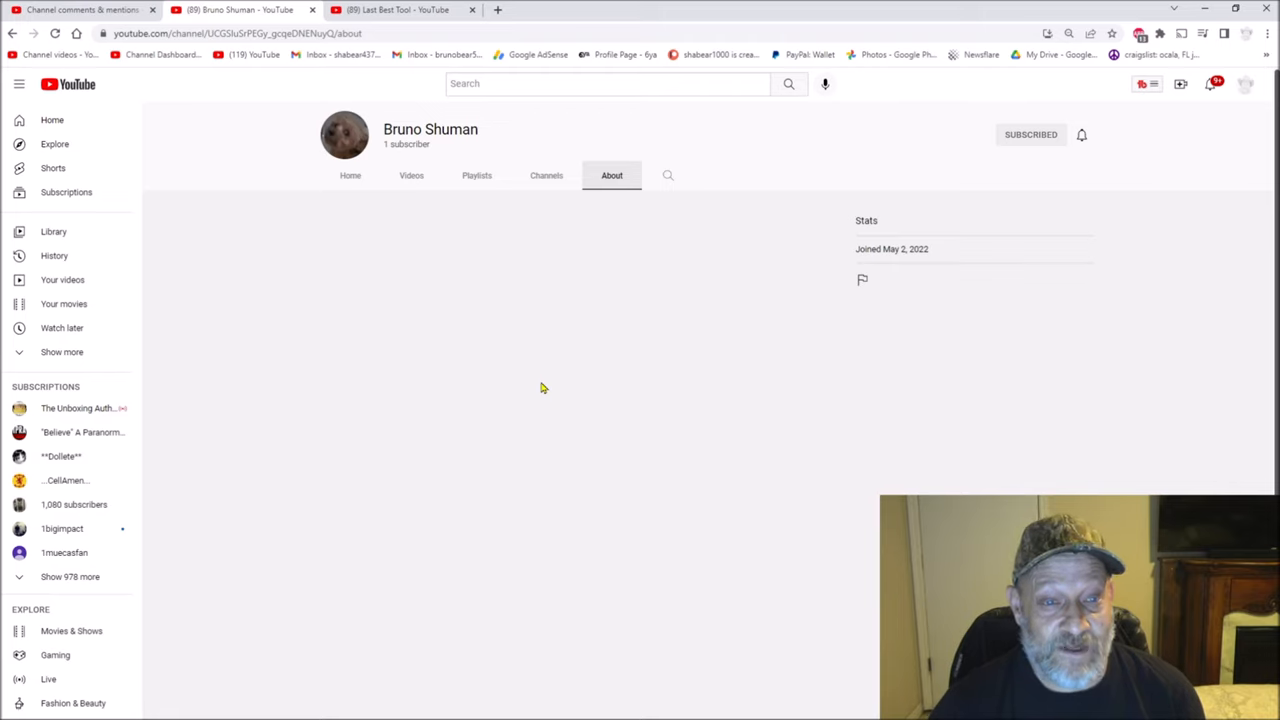
{"action": "mouse_move", "coordinate": [540, 388]}
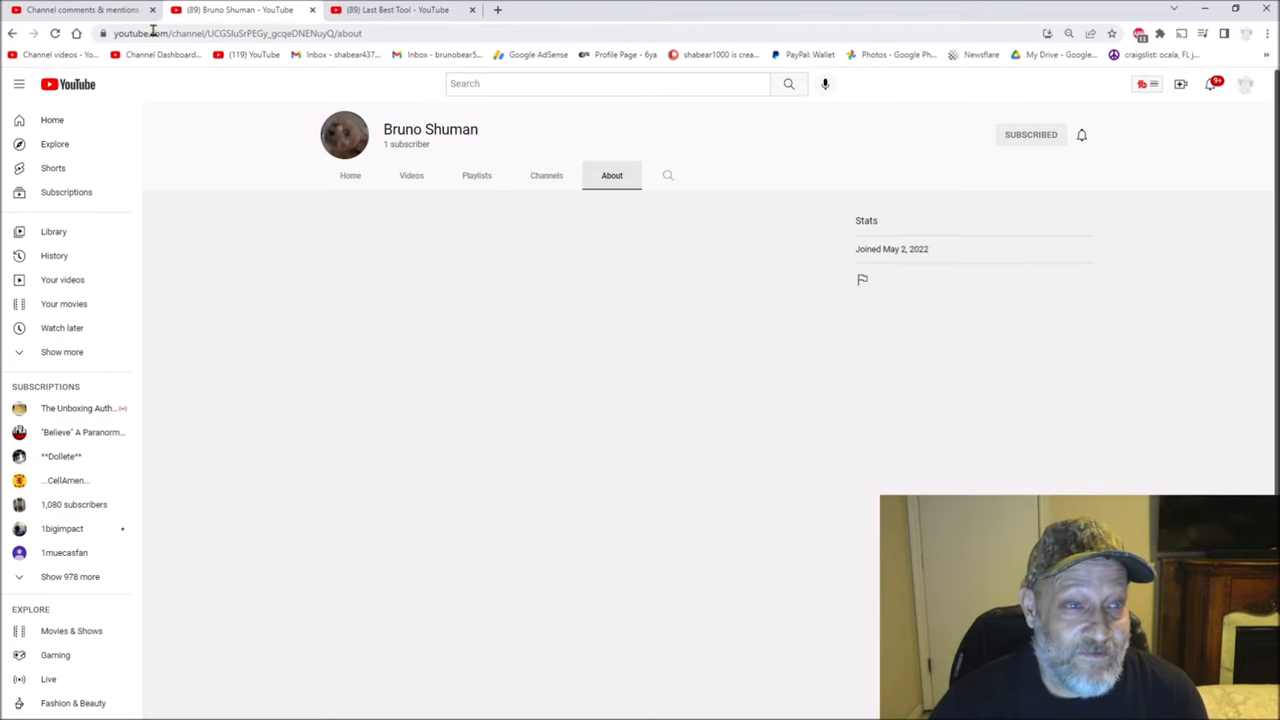
Step: Return to the Studio published comments list showing the 'that scared me' comment and reply
{"action": "left_click", "coordinate": [80, 14]}
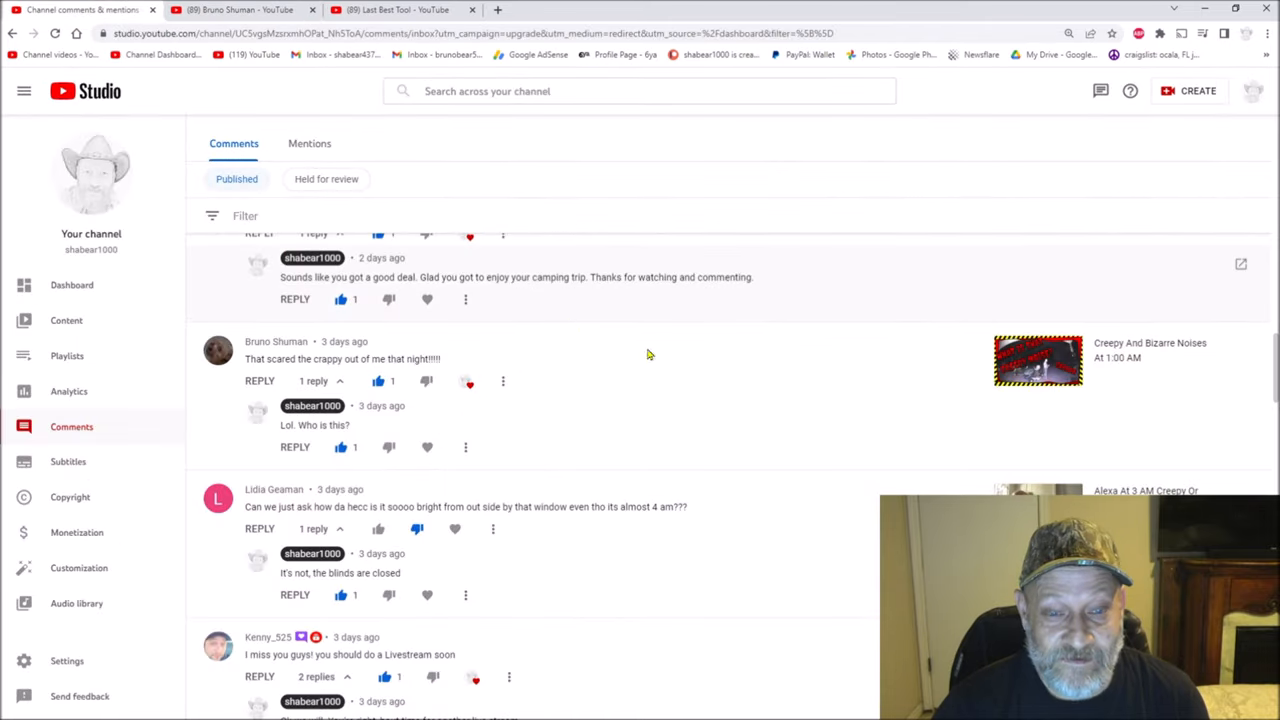
{"action": "mouse_move", "coordinate": [548, 424]}
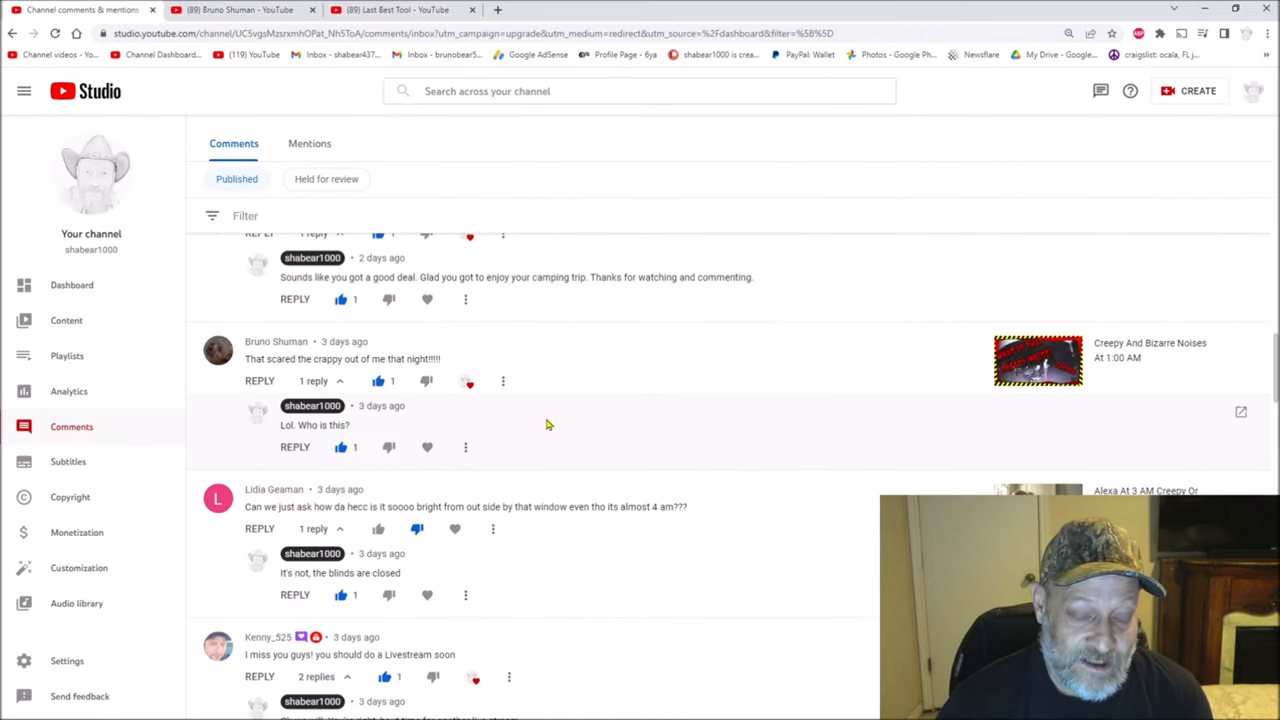
{"action": "mouse_move", "coordinate": [556, 432]}
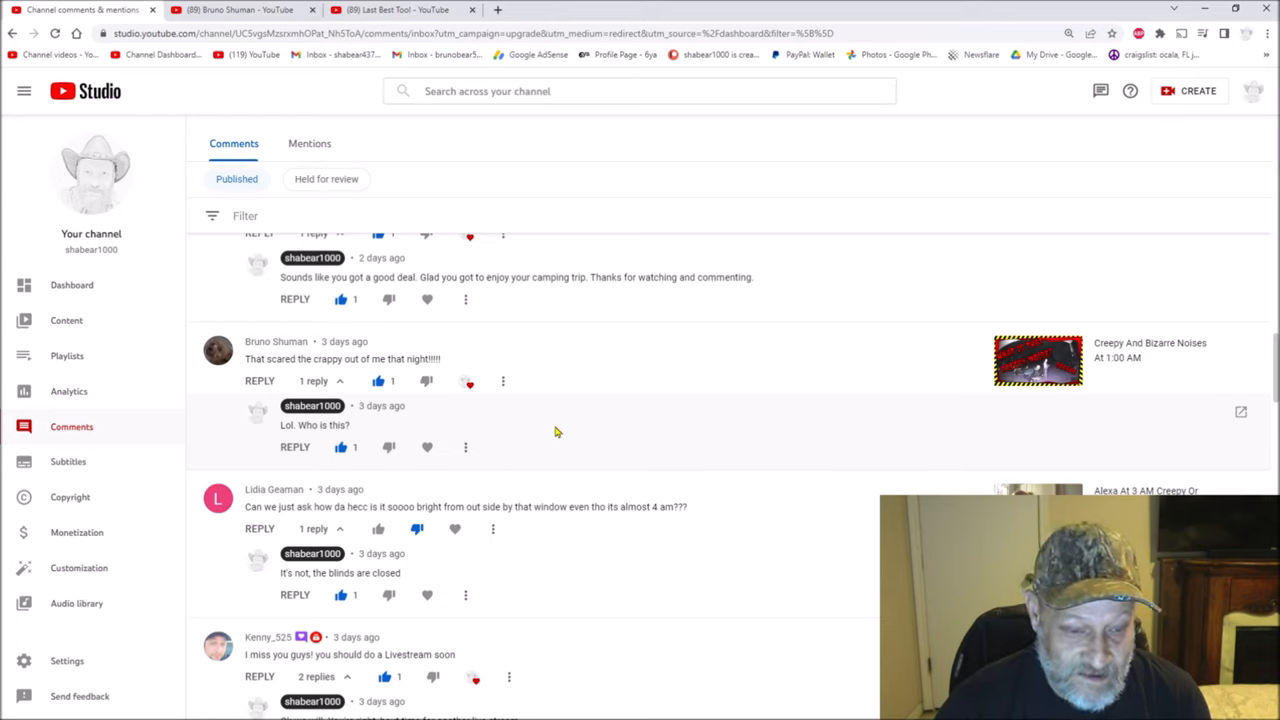